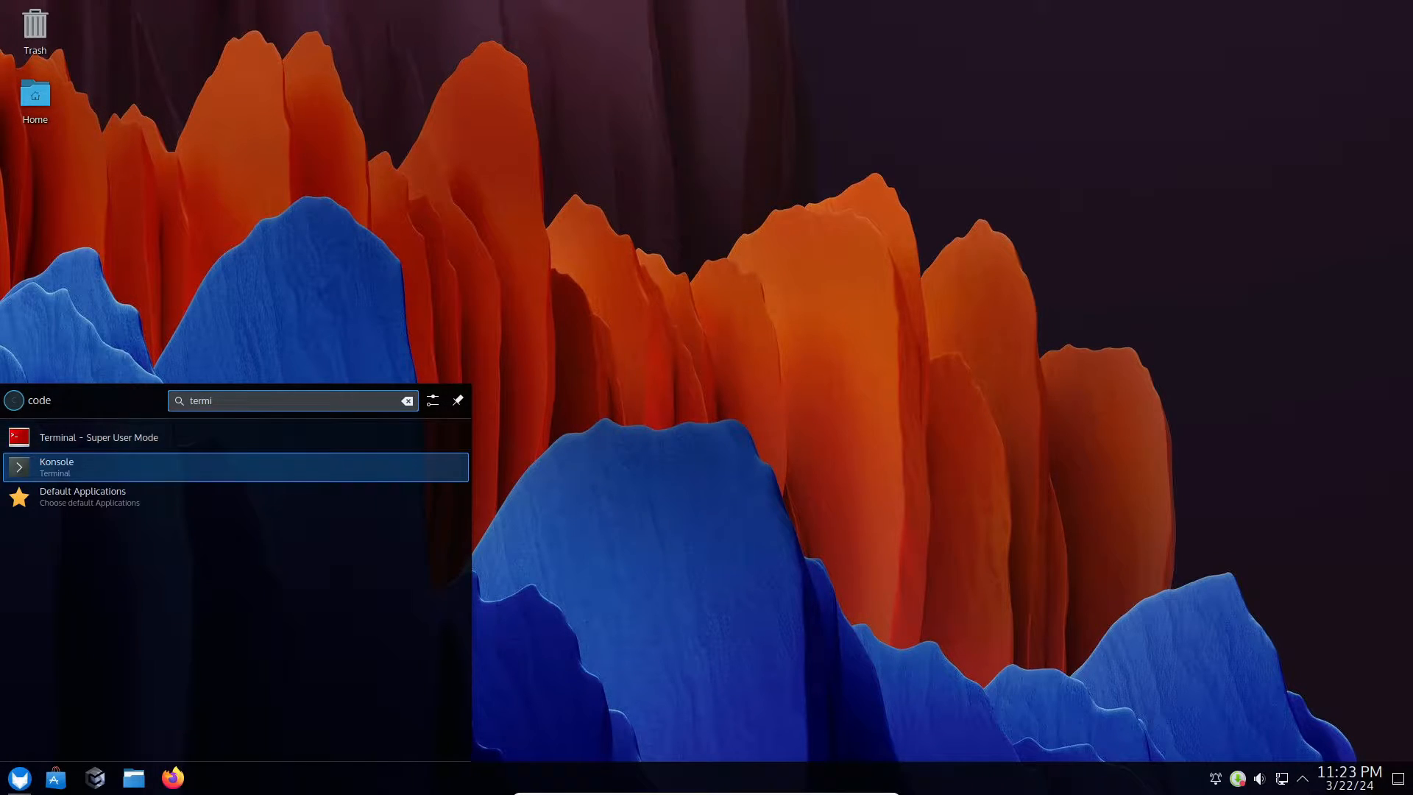
- Run neofetch in Konsole to display the Regata OS 24 summary with Plasma 6.0.2
{"action": "left_click", "coordinate": [57, 466]}
{"action": "type", "text": "neofet"}
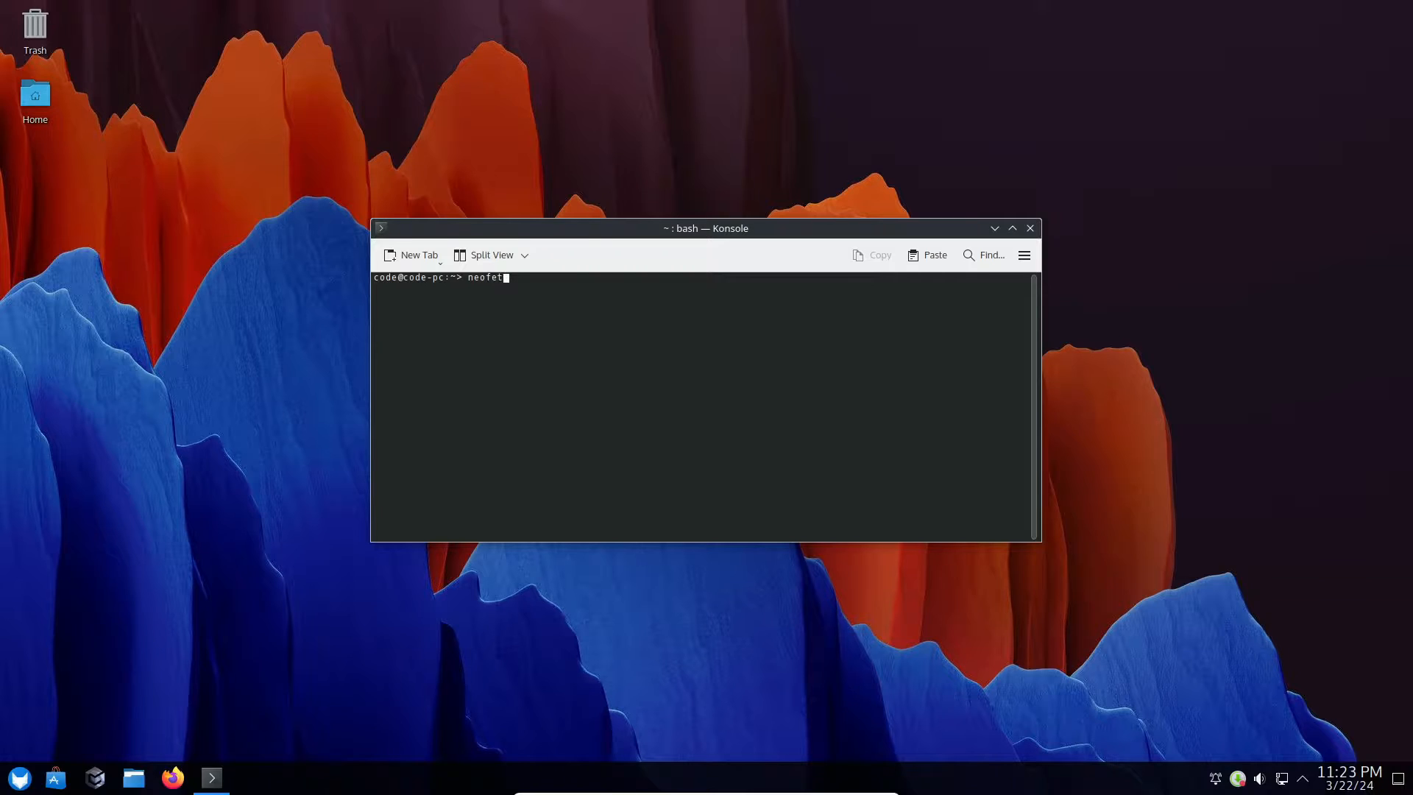
{"action": "key", "text": "Return"}
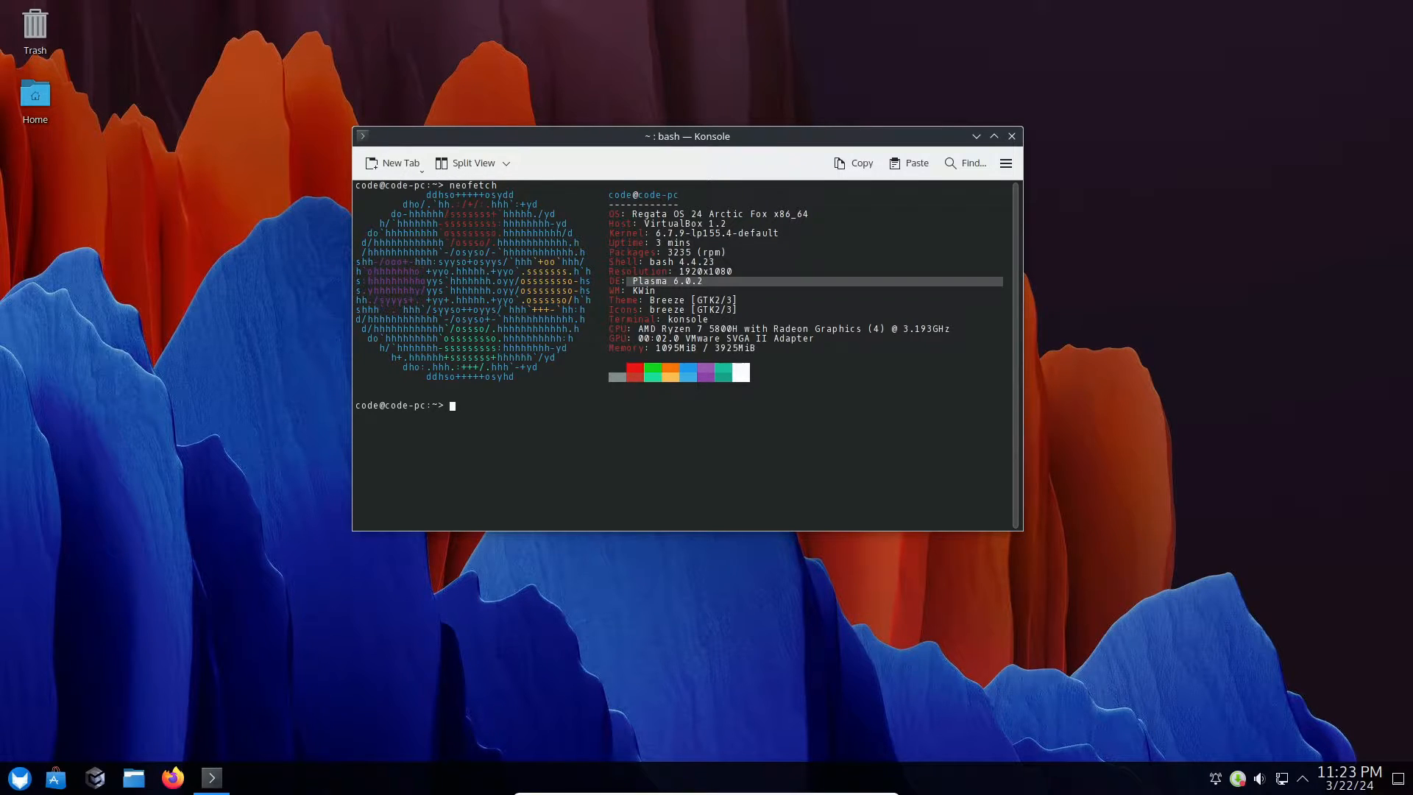
- Check KDE Plasma 6.0.2 on the About this System page, then close System Settings
{"action": "left_click", "coordinate": [1013, 136]}
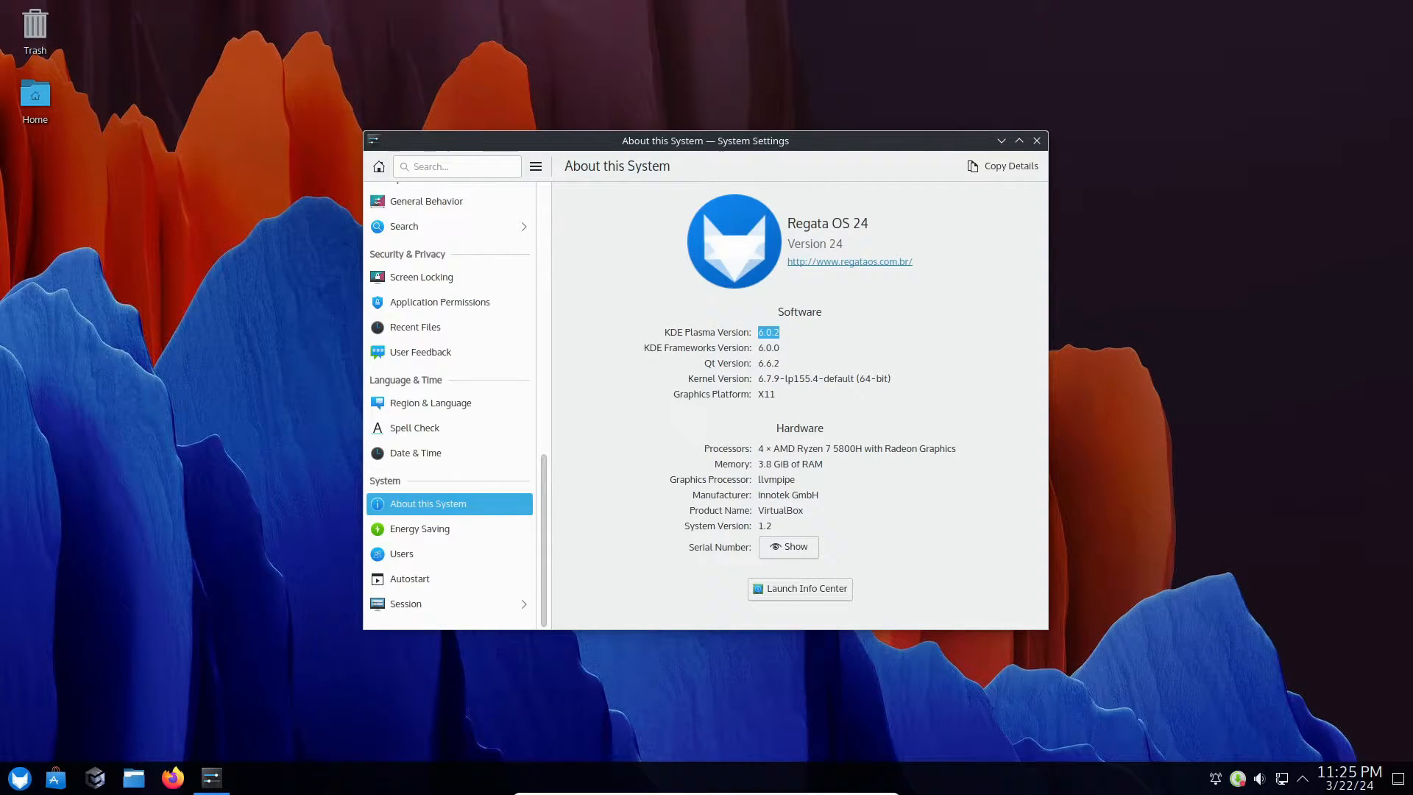
{"action": "left_click", "coordinate": [1037, 141]}
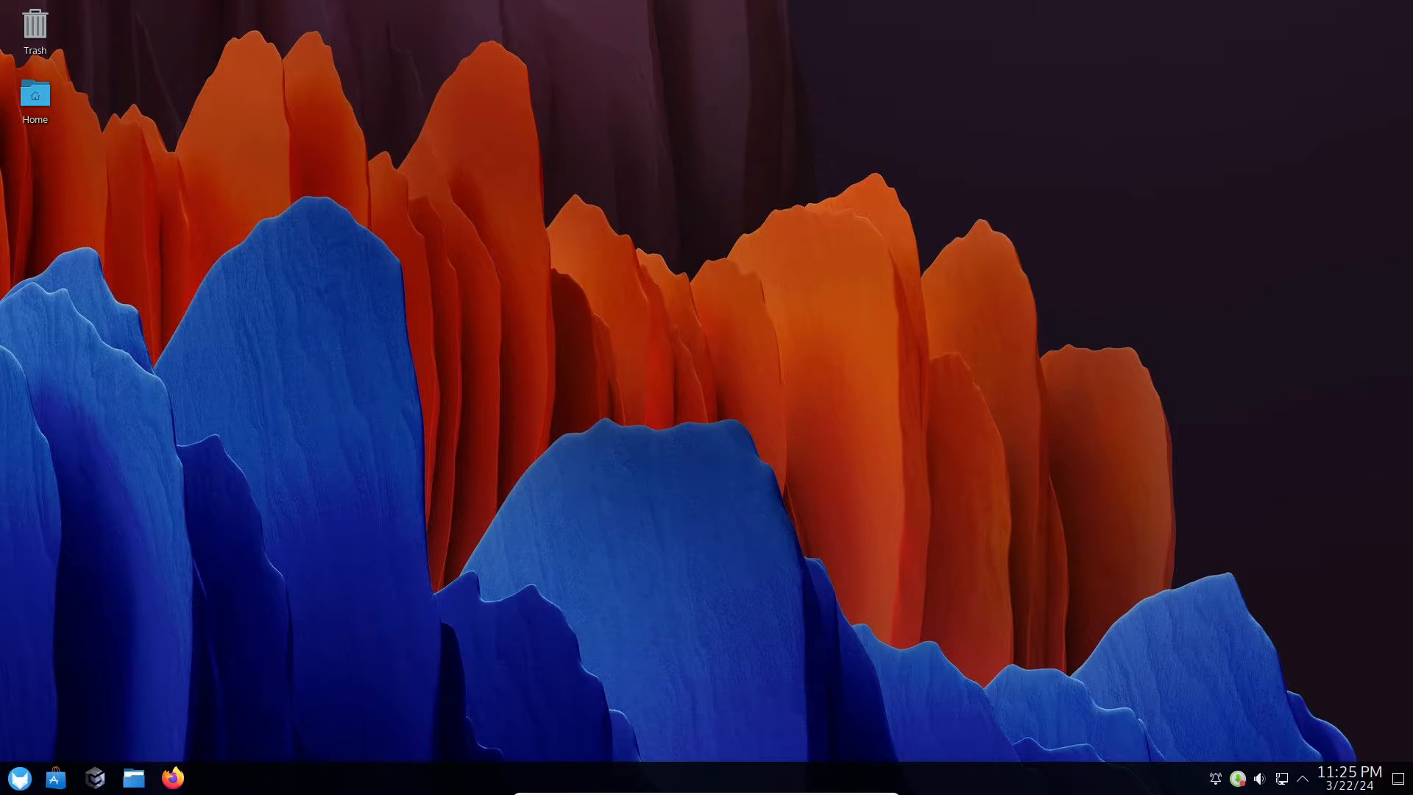
{"action": "left_click", "coordinate": [13, 778]}
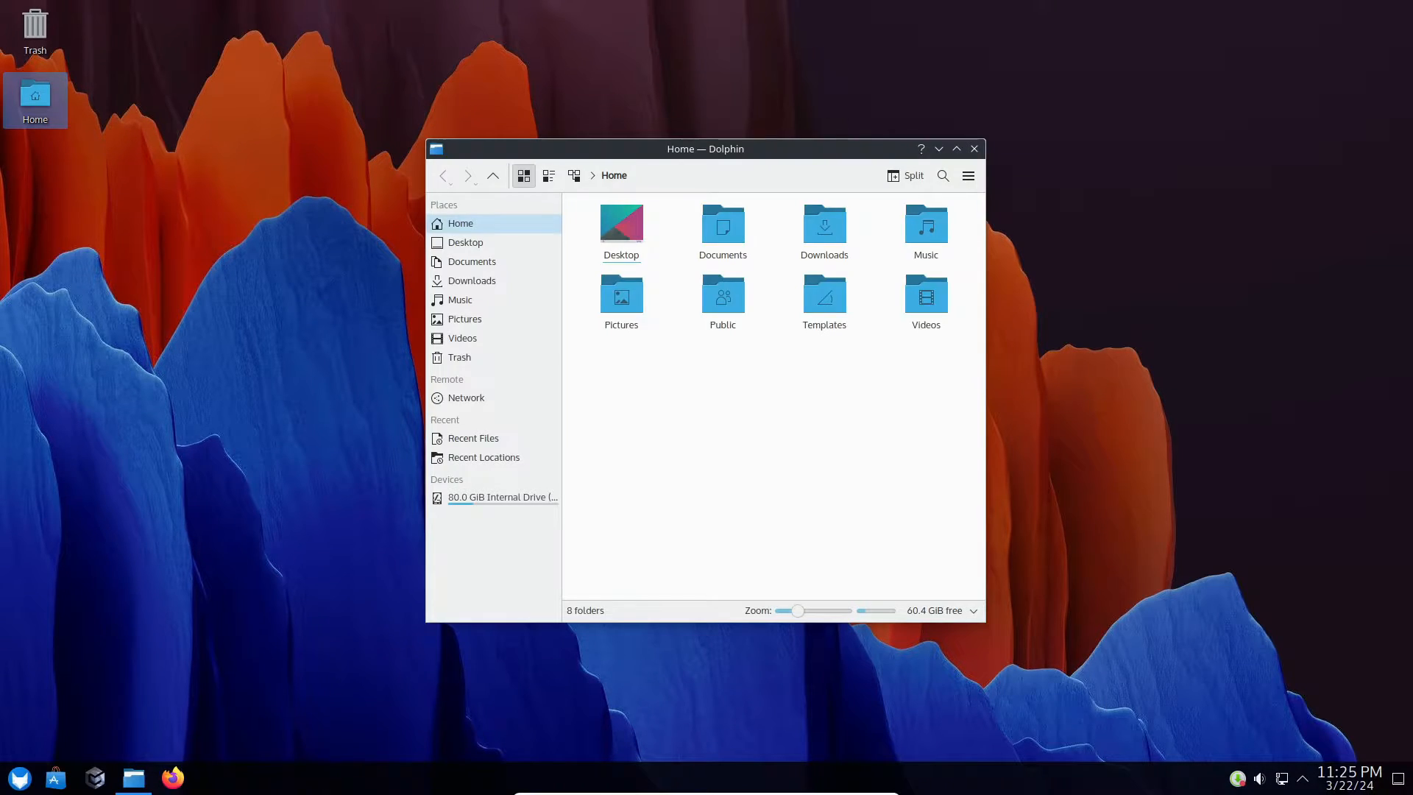
{"action": "left_click", "coordinate": [975, 148]}
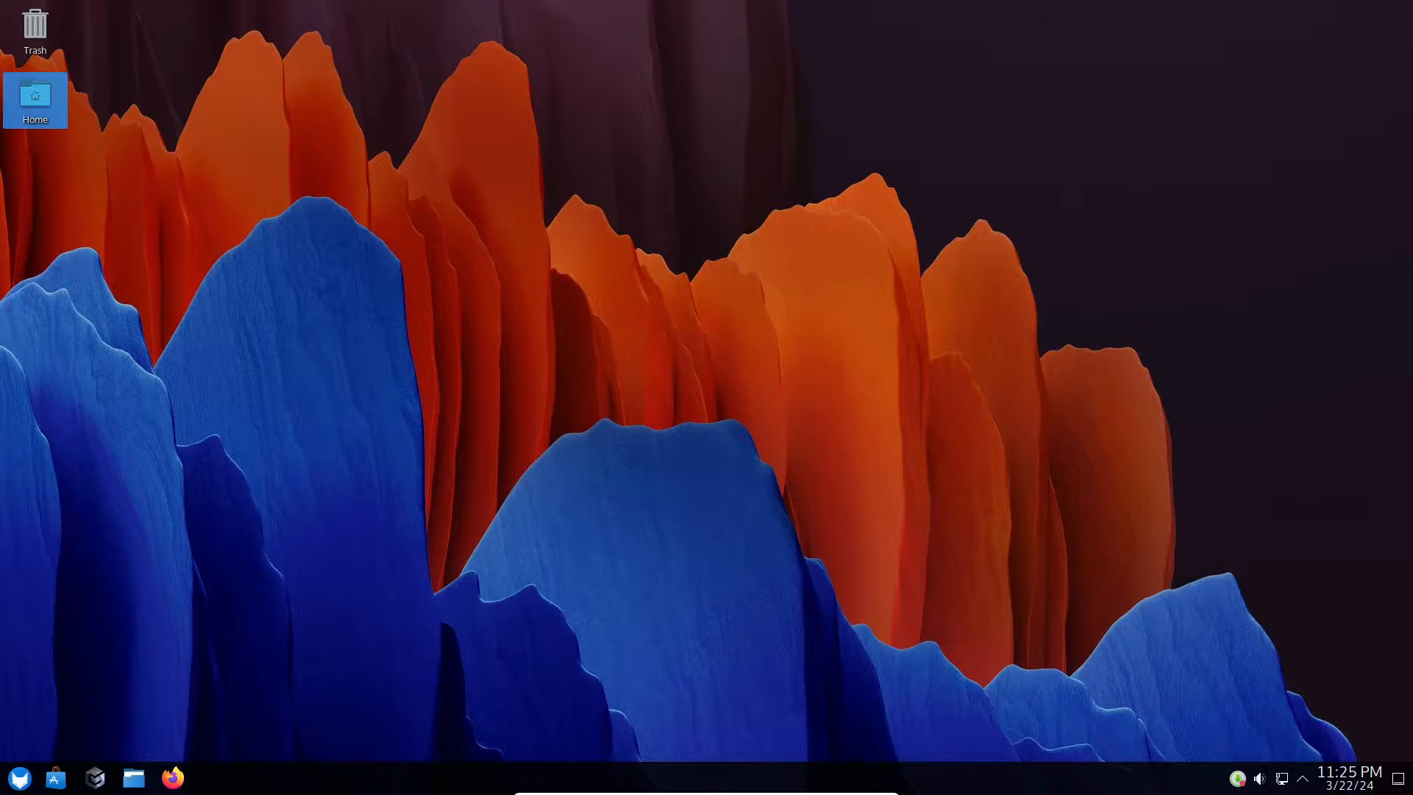
{"action": "left_click", "coordinate": [25, 778]}
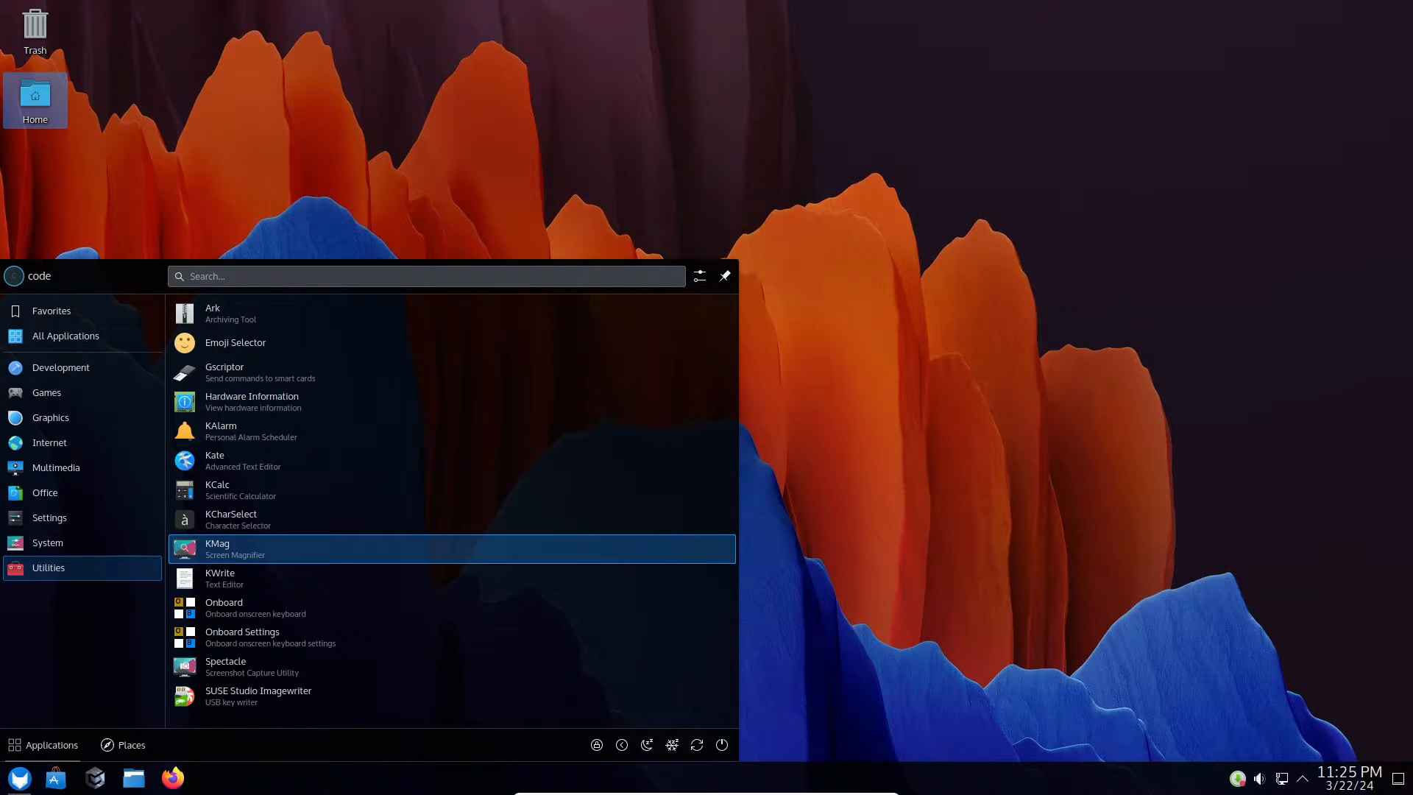
{"action": "left_click", "coordinate": [47, 542]}
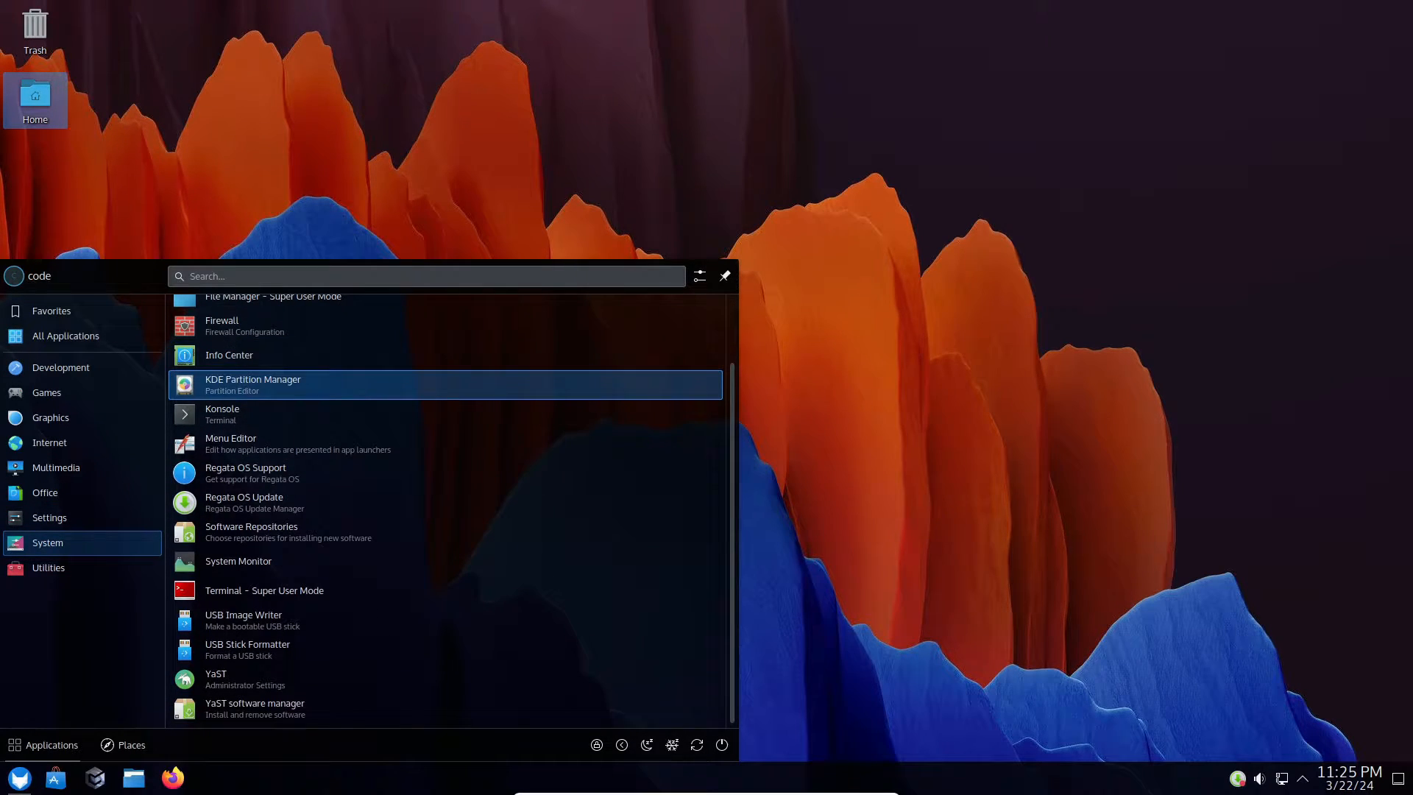
{"action": "left_click", "coordinate": [46, 393]}
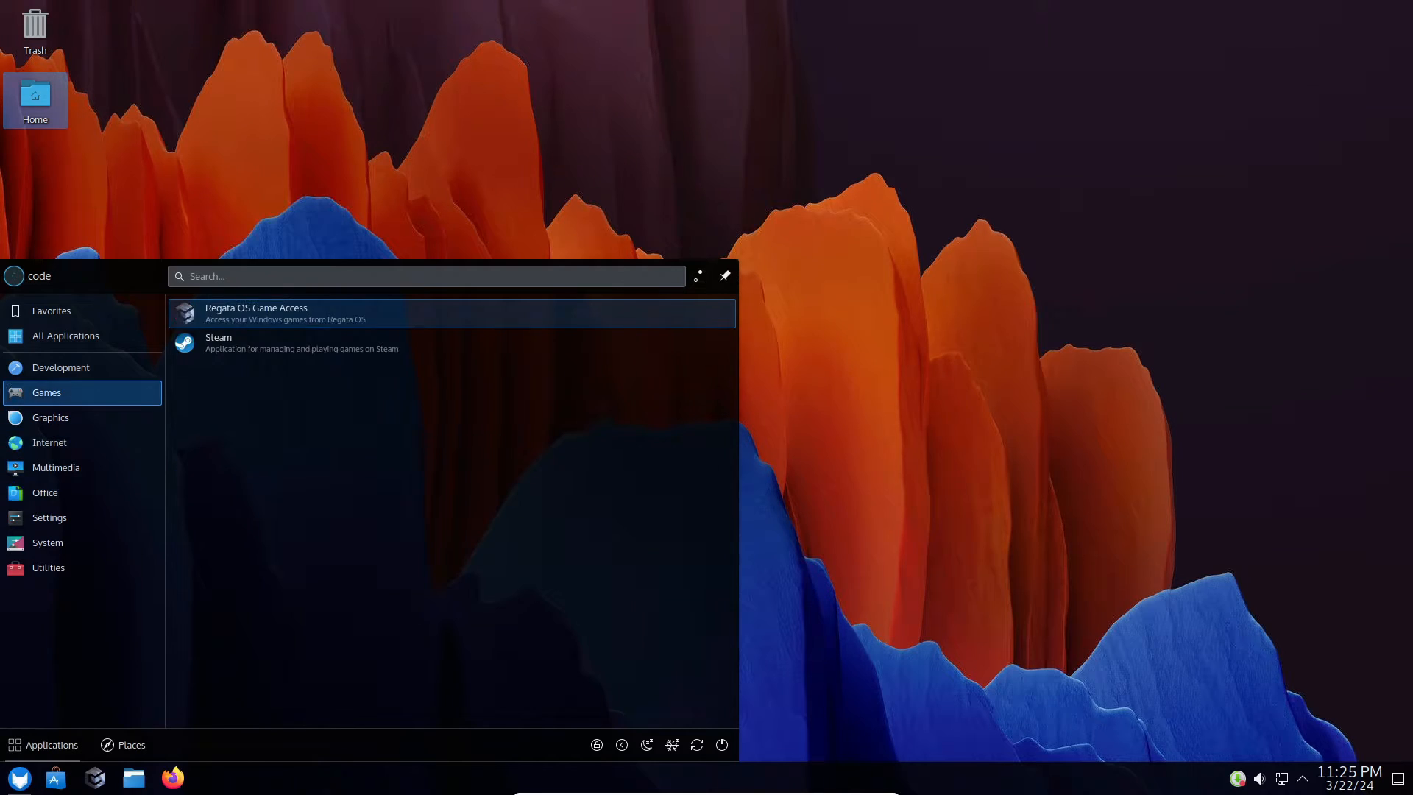
{"action": "left_click", "coordinate": [52, 310]}
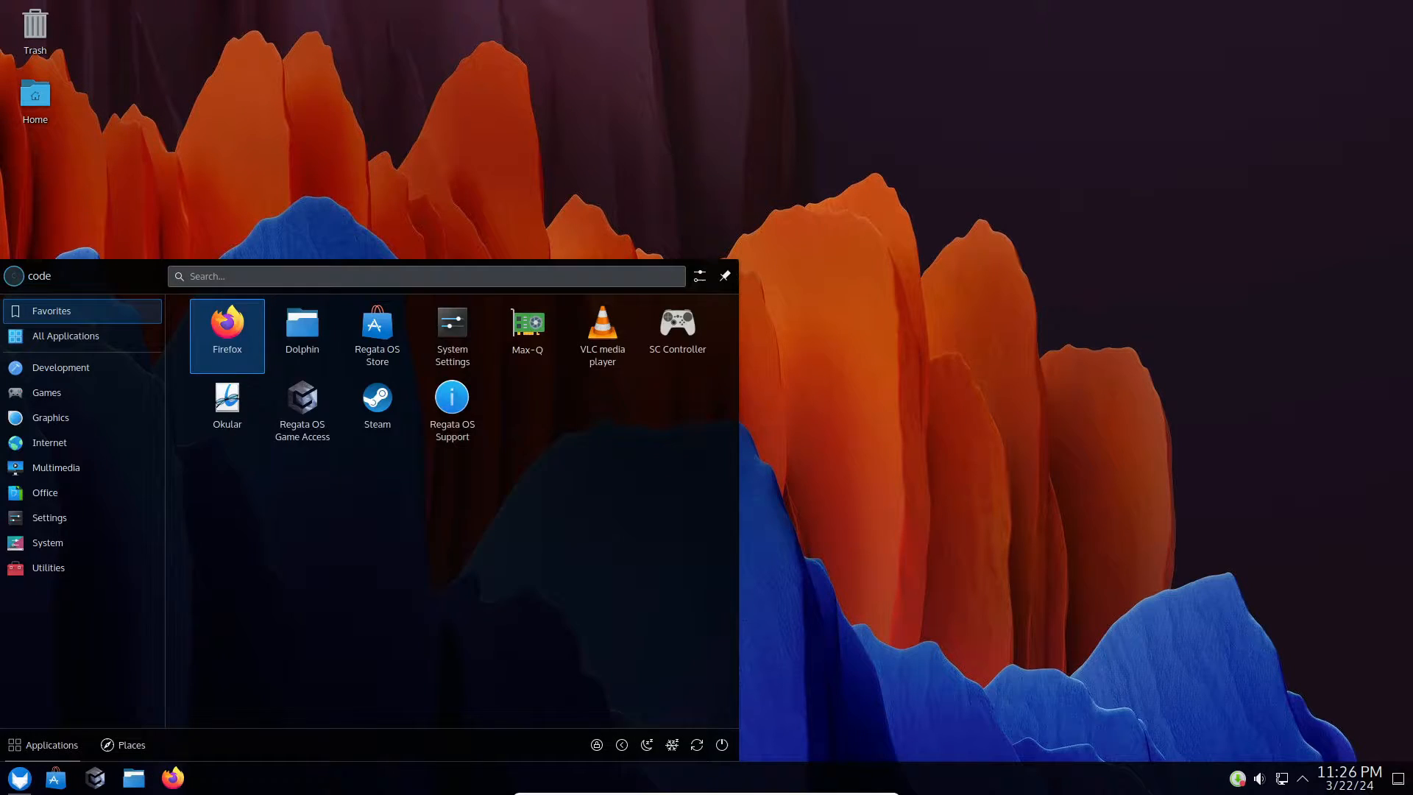
{"action": "left_click", "coordinate": [452, 323]}
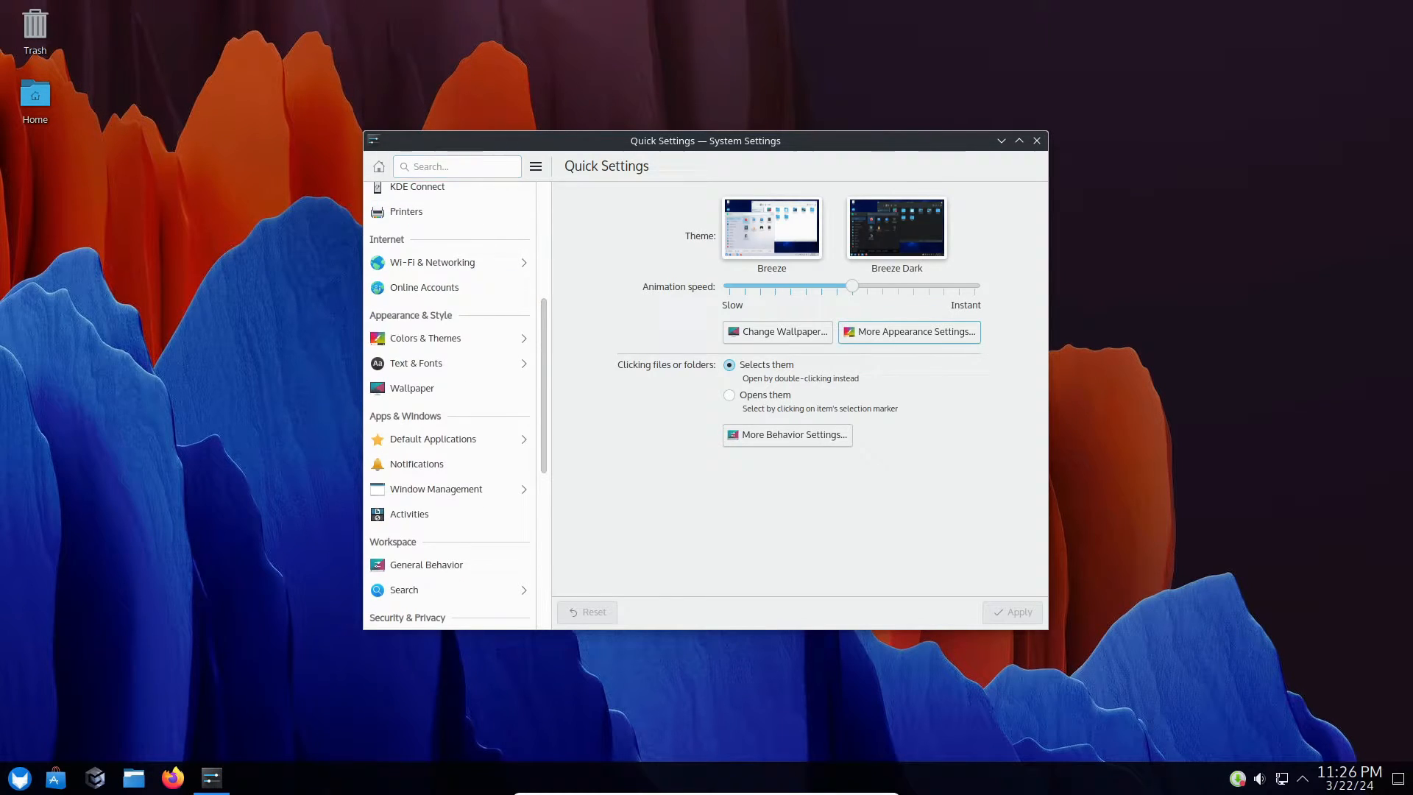
{"action": "left_click", "coordinate": [1037, 140]}
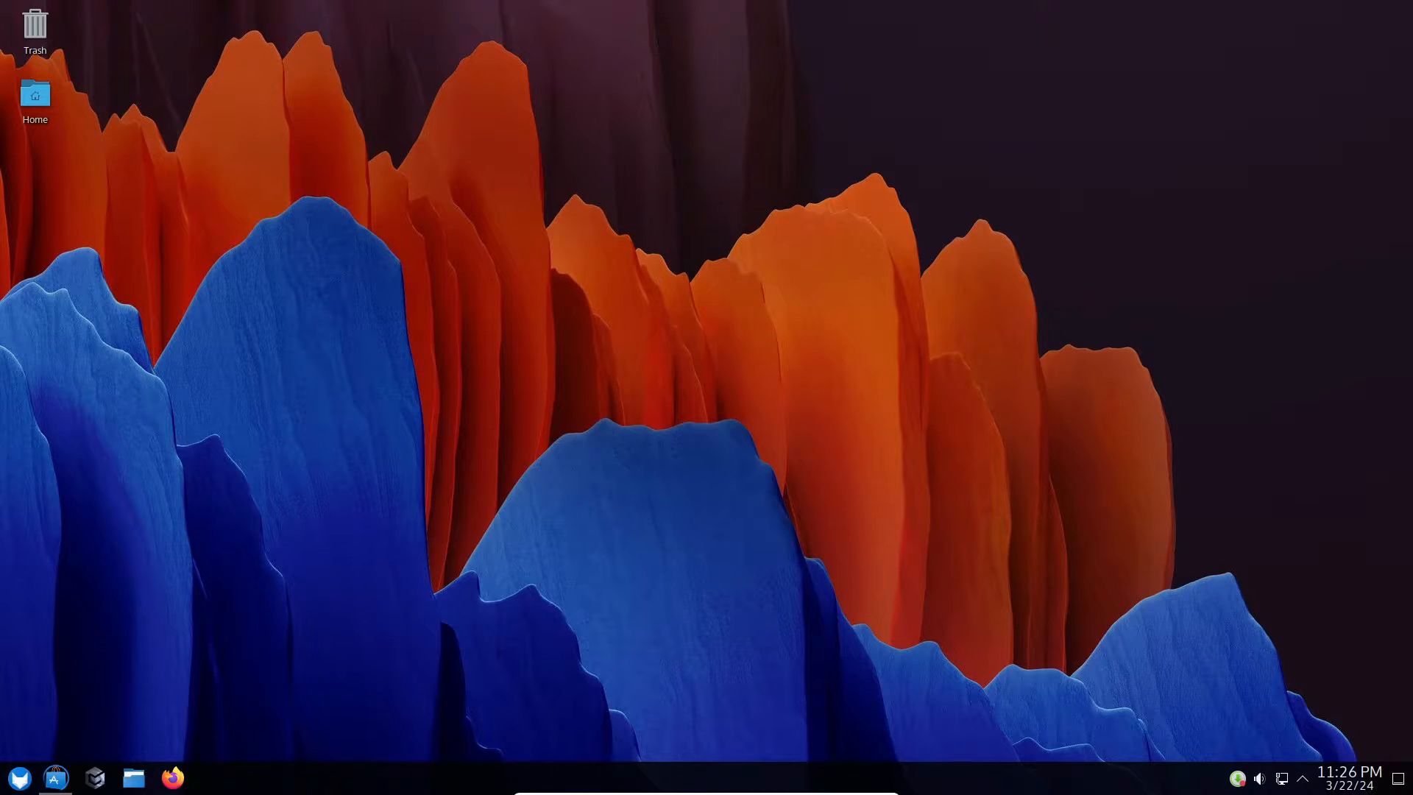
- Browse the Create and Work app categories in Regata OS Store, then close it
{"action": "left_click", "coordinate": [55, 779]}
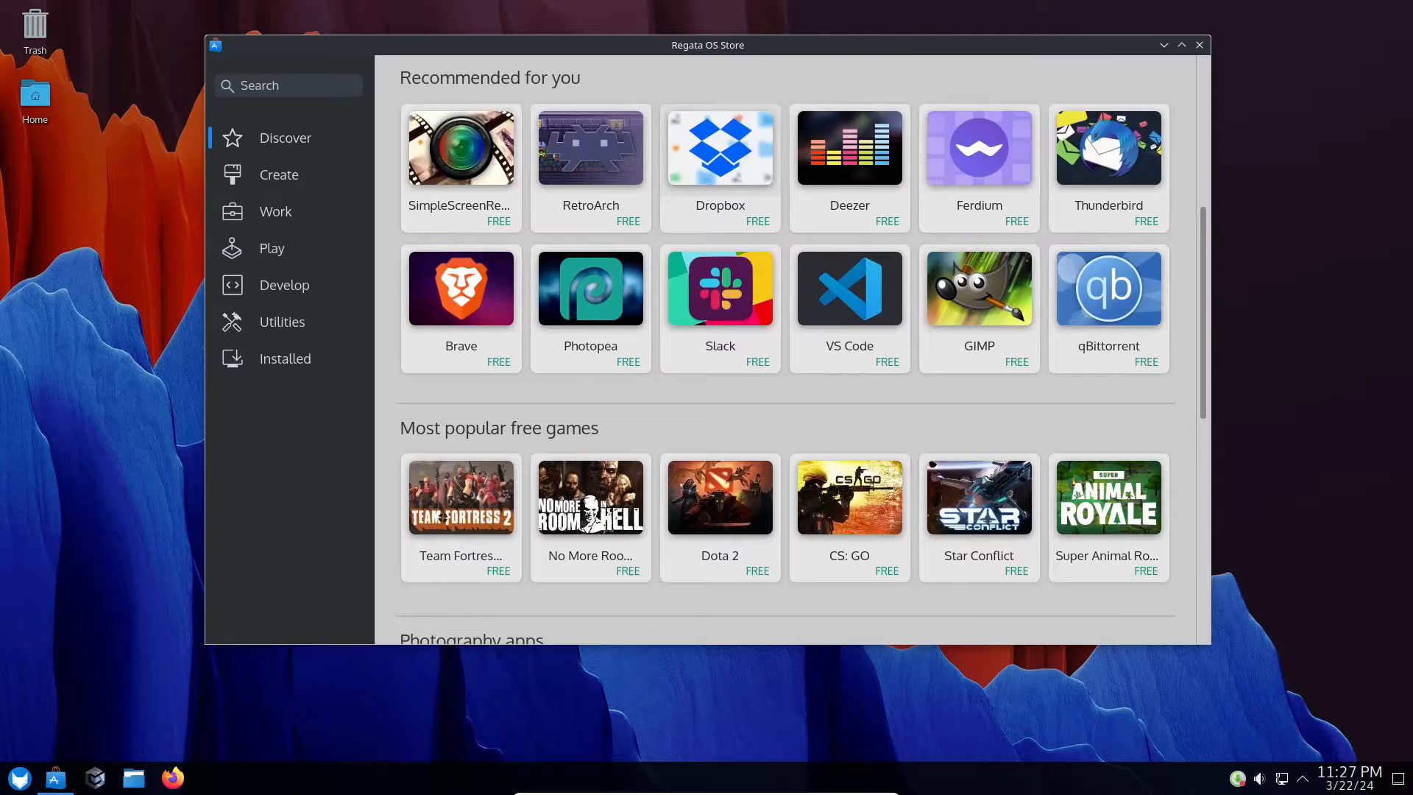
{"action": "left_click", "coordinate": [278, 174]}
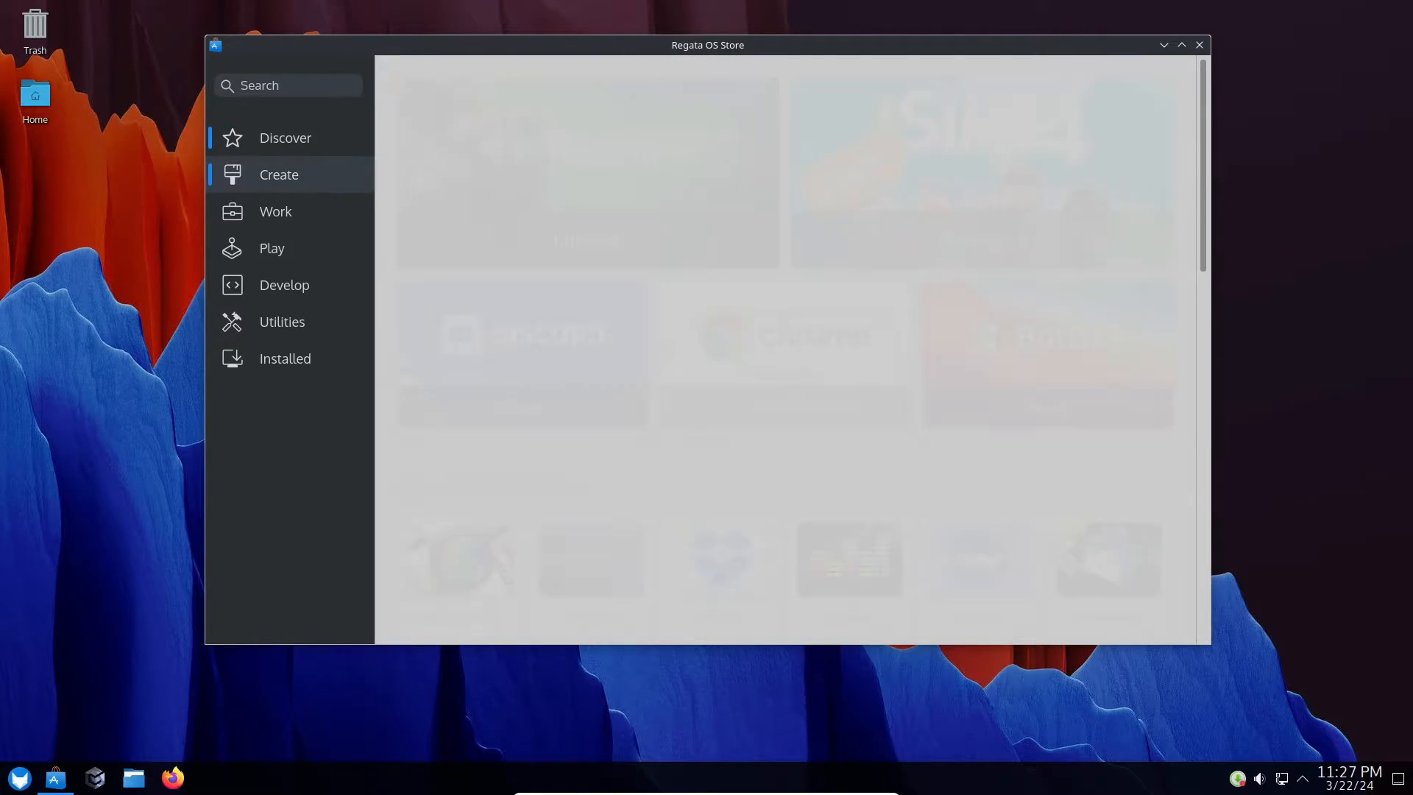
{"action": "scroll", "scroll_direction": "down", "scroll_amount": 3}
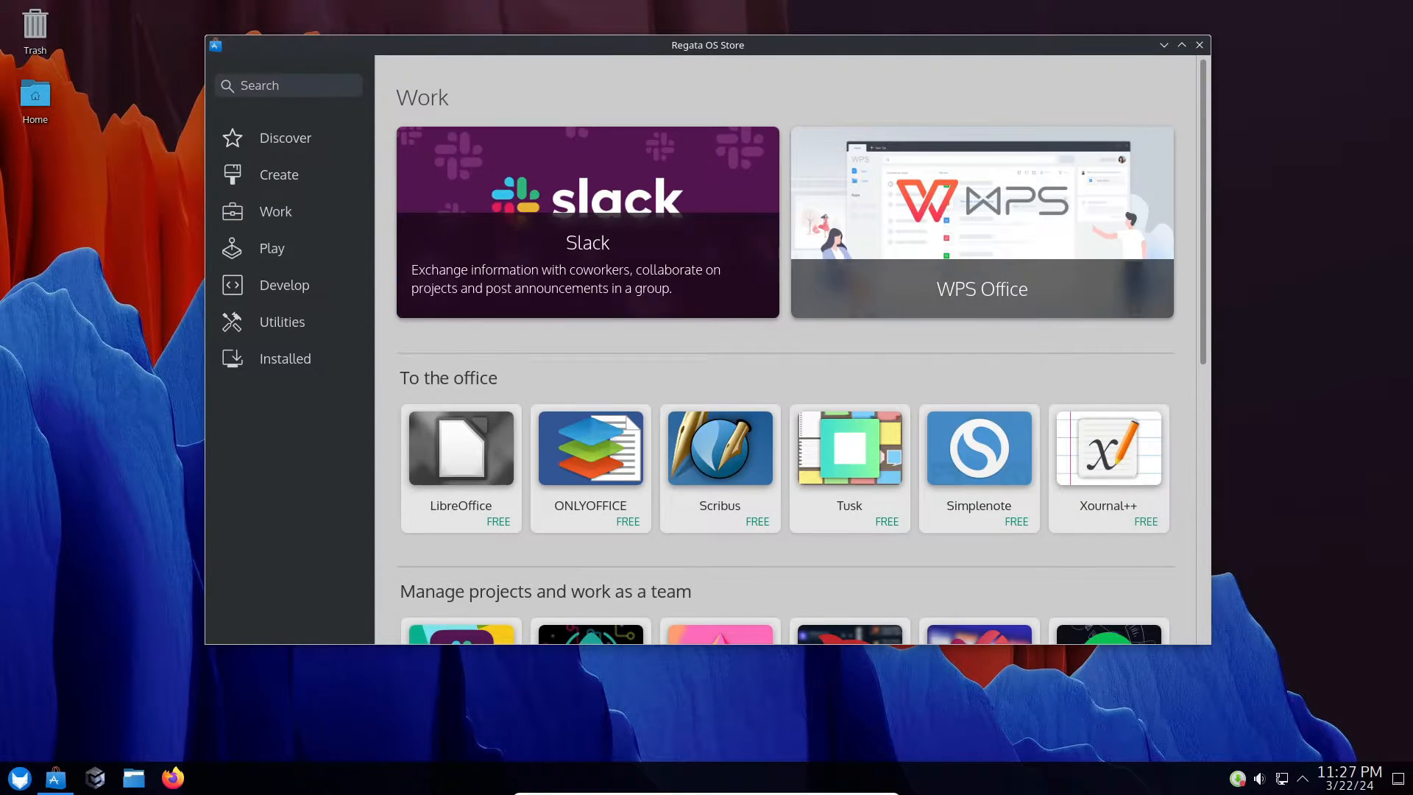
{"action": "left_click", "coordinate": [16, 778]}
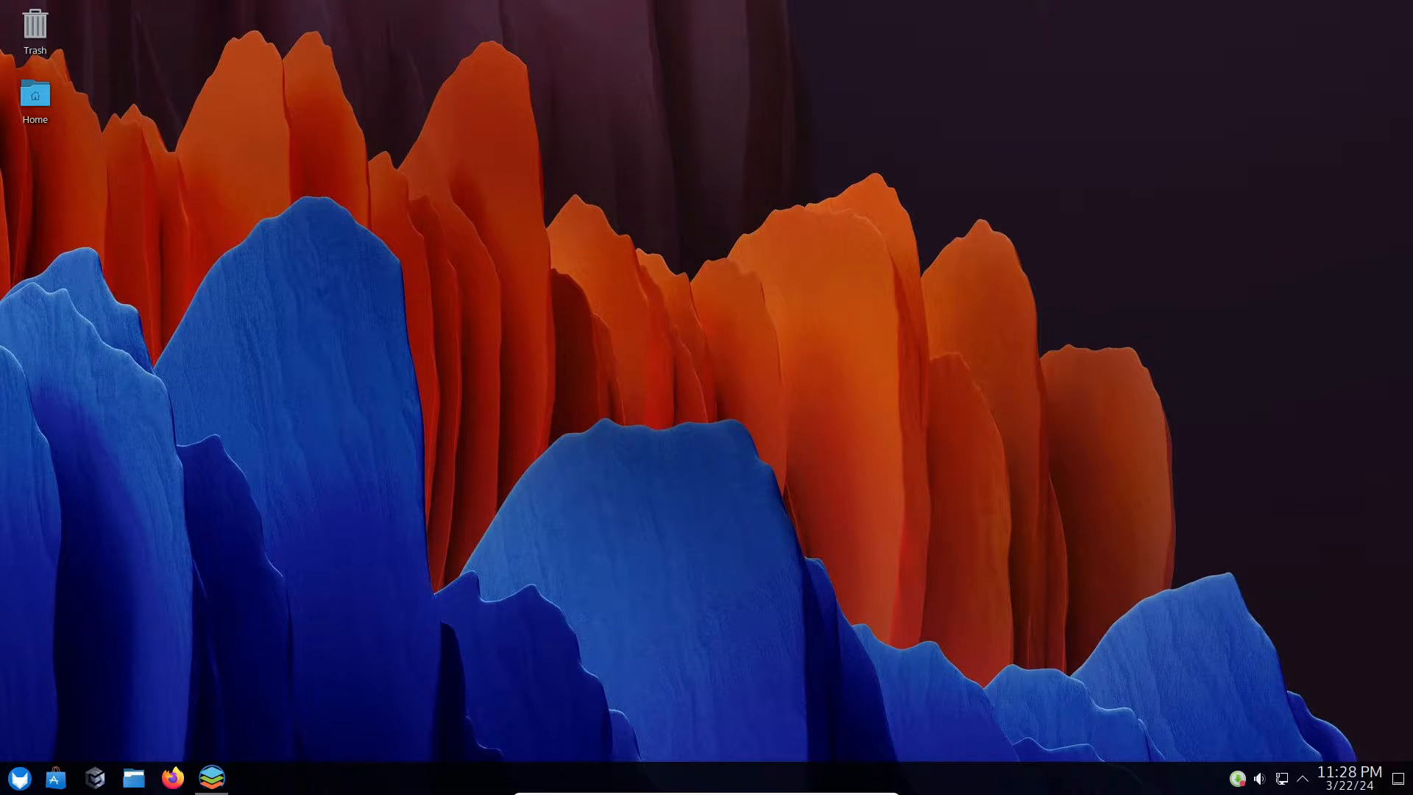
- Create blank Document1.docx, view File > Document Info, then close ONLYOFFICE
{"action": "left_click", "coordinate": [212, 778]}
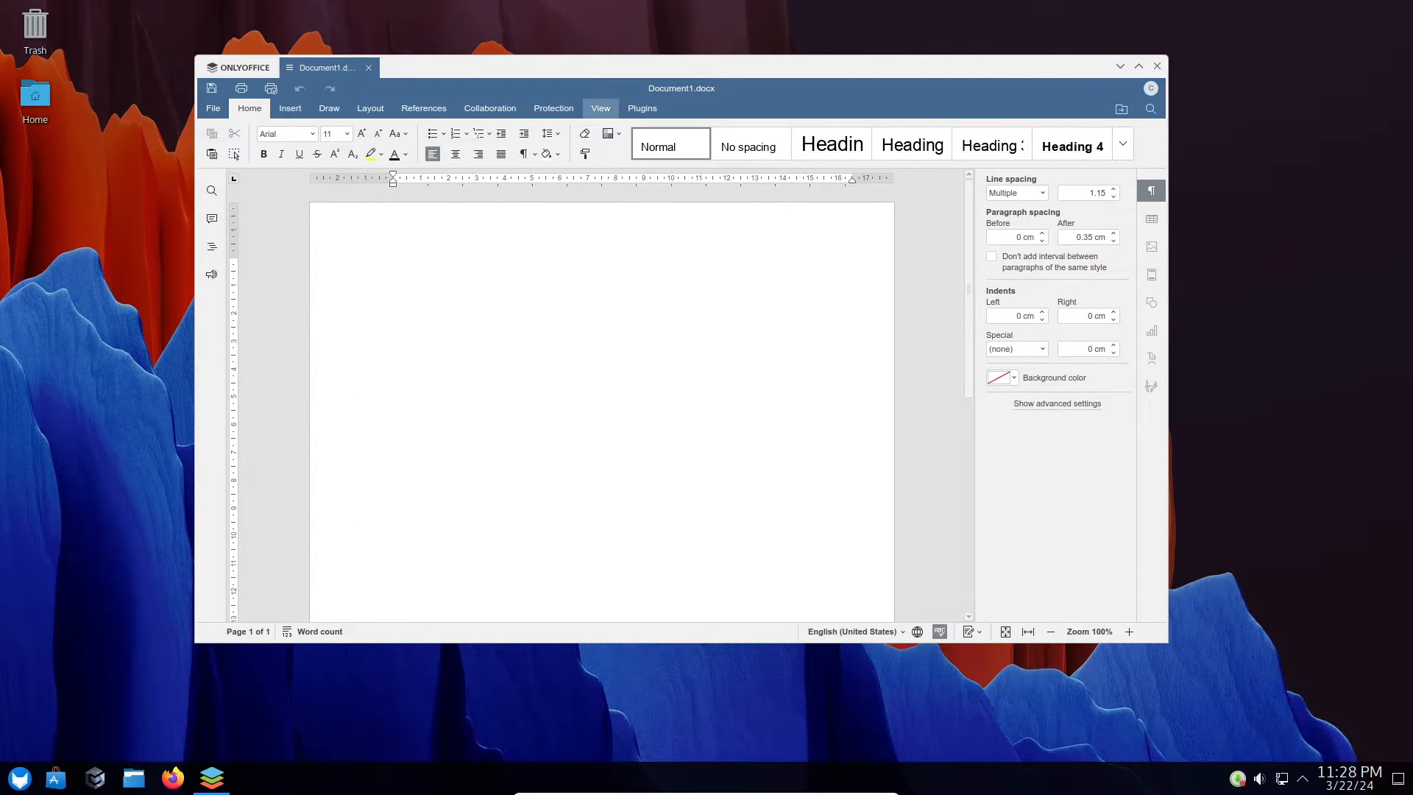
{"action": "left_click", "coordinate": [213, 108]}
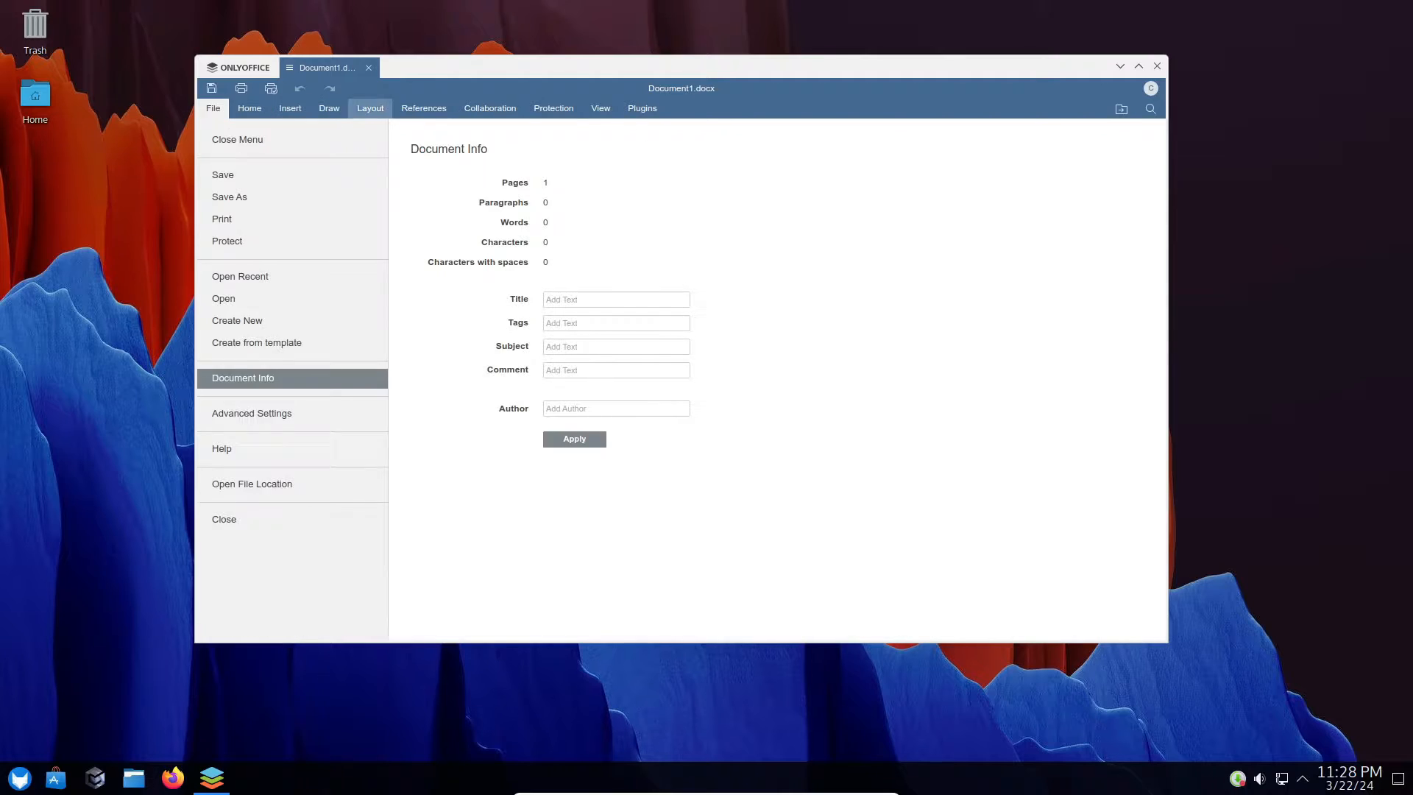
{"action": "left_click", "coordinate": [601, 108]}
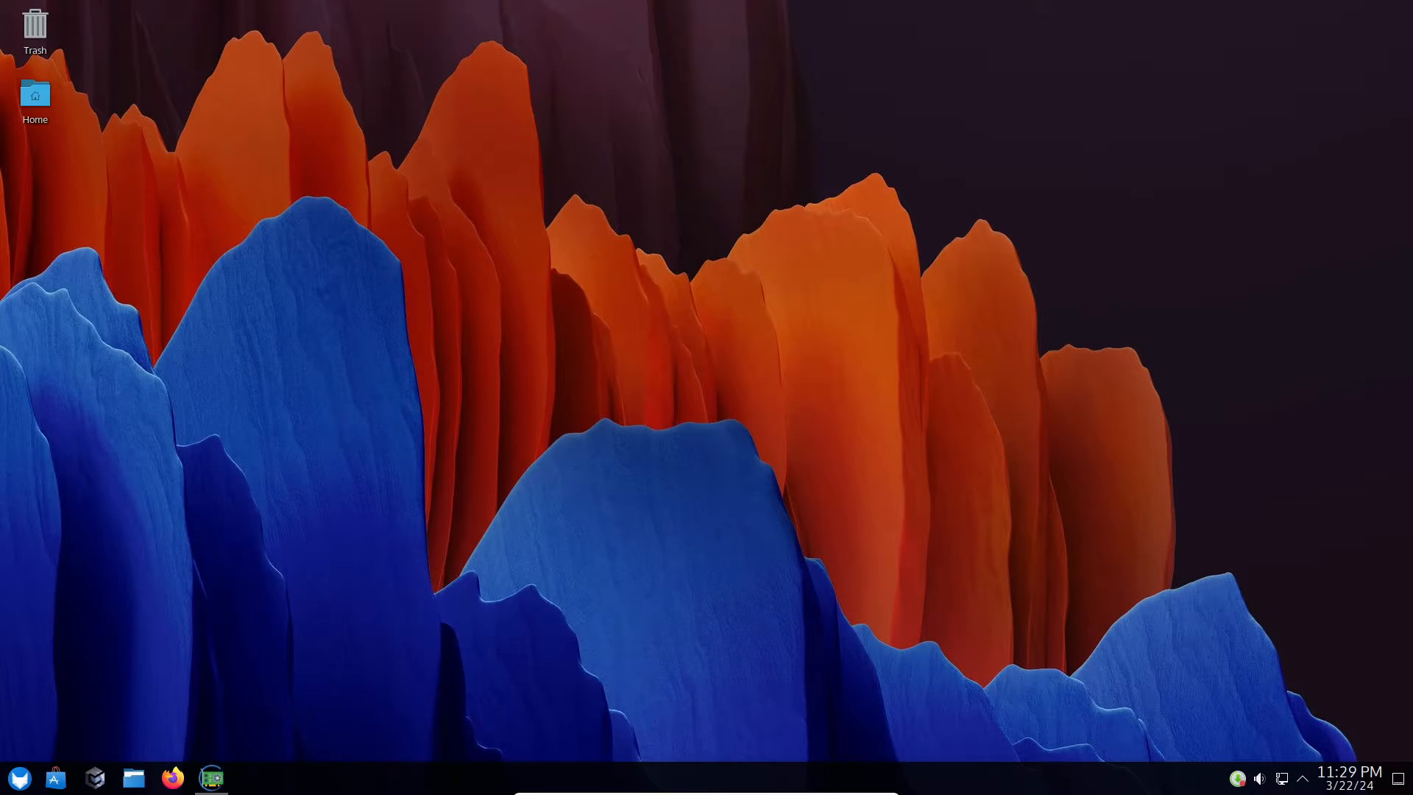
- Preview Max-Q's dedicated GPU test, set CPU power to Performance, view usage stats, close Max-Q
{"action": "left_click", "coordinate": [213, 778]}
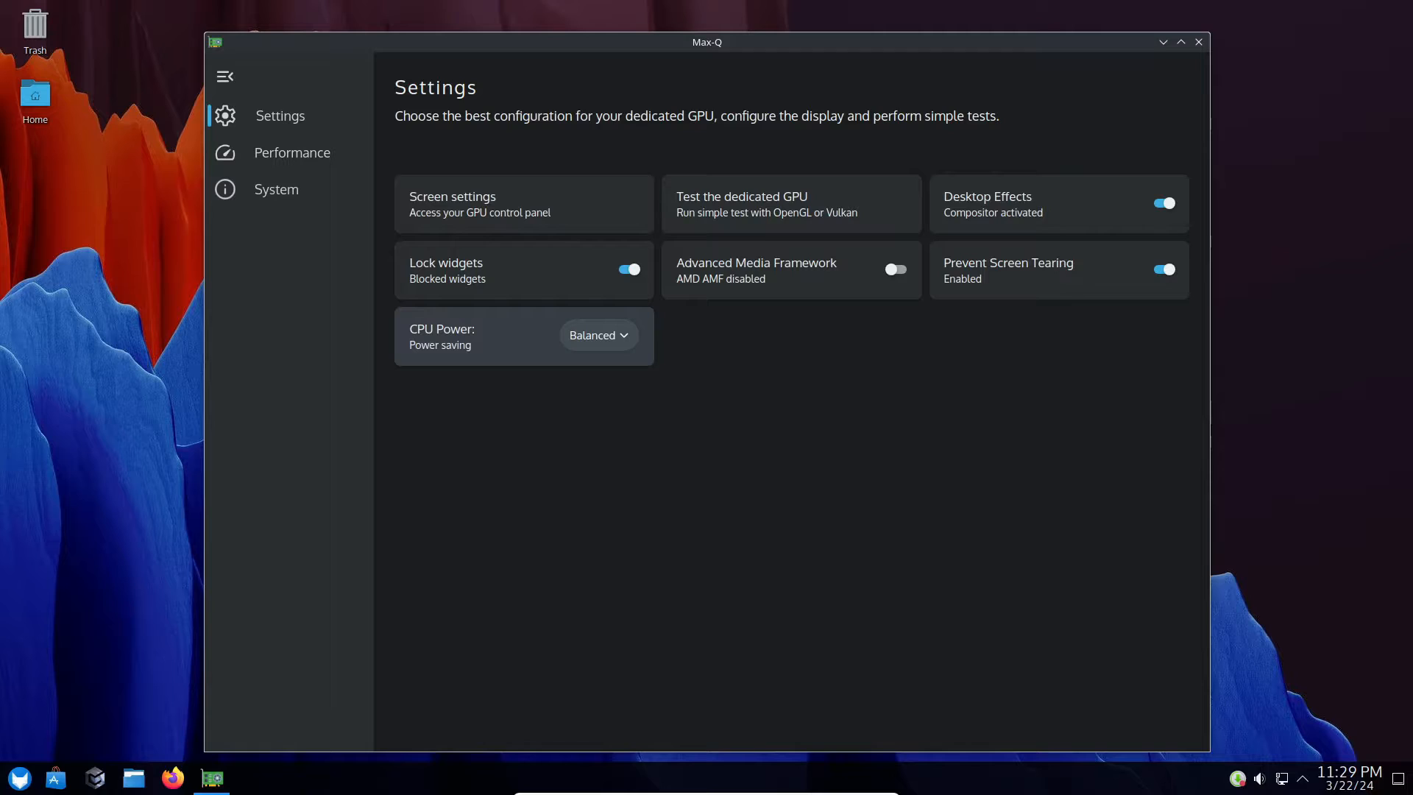
{"action": "left_click", "coordinate": [792, 204]}
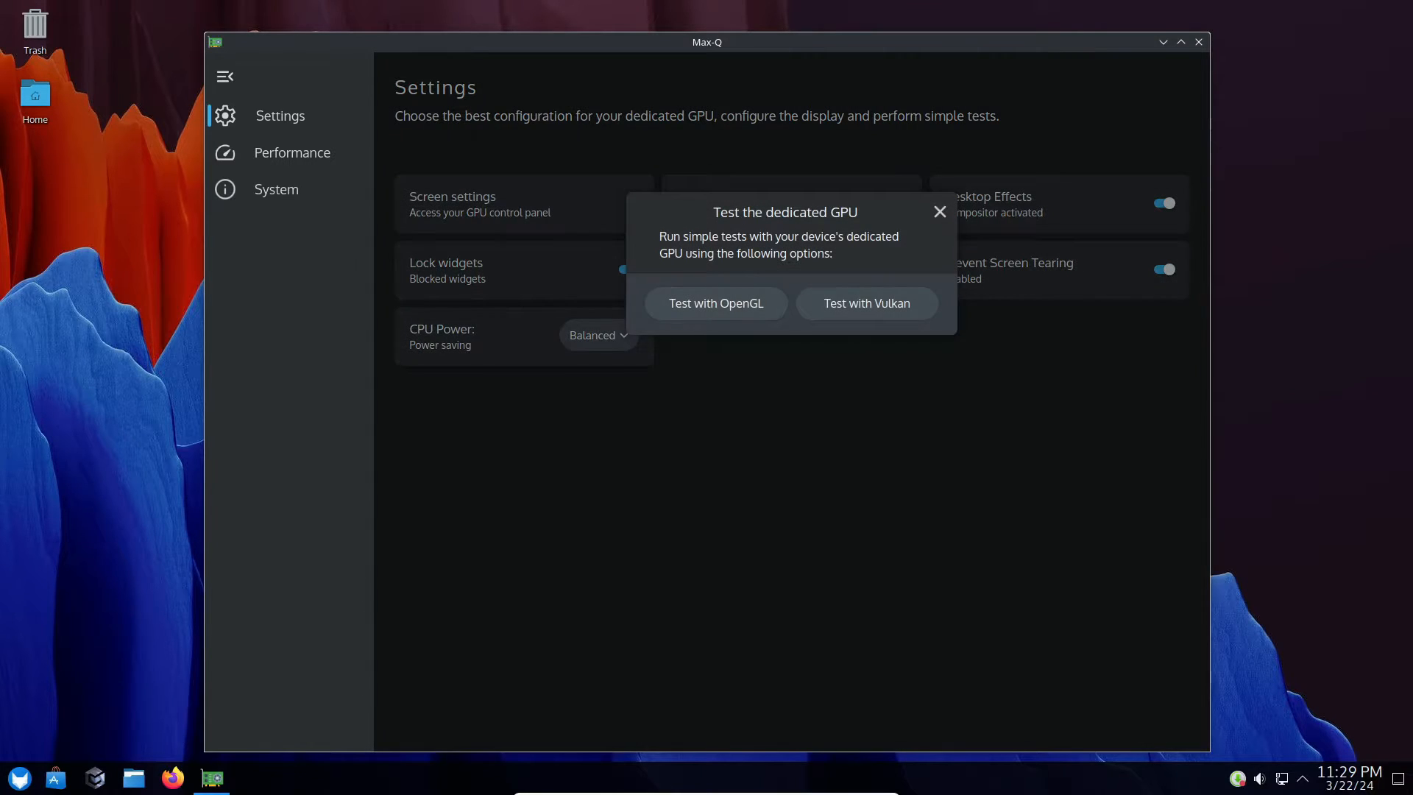
{"action": "left_click", "coordinate": [940, 211]}
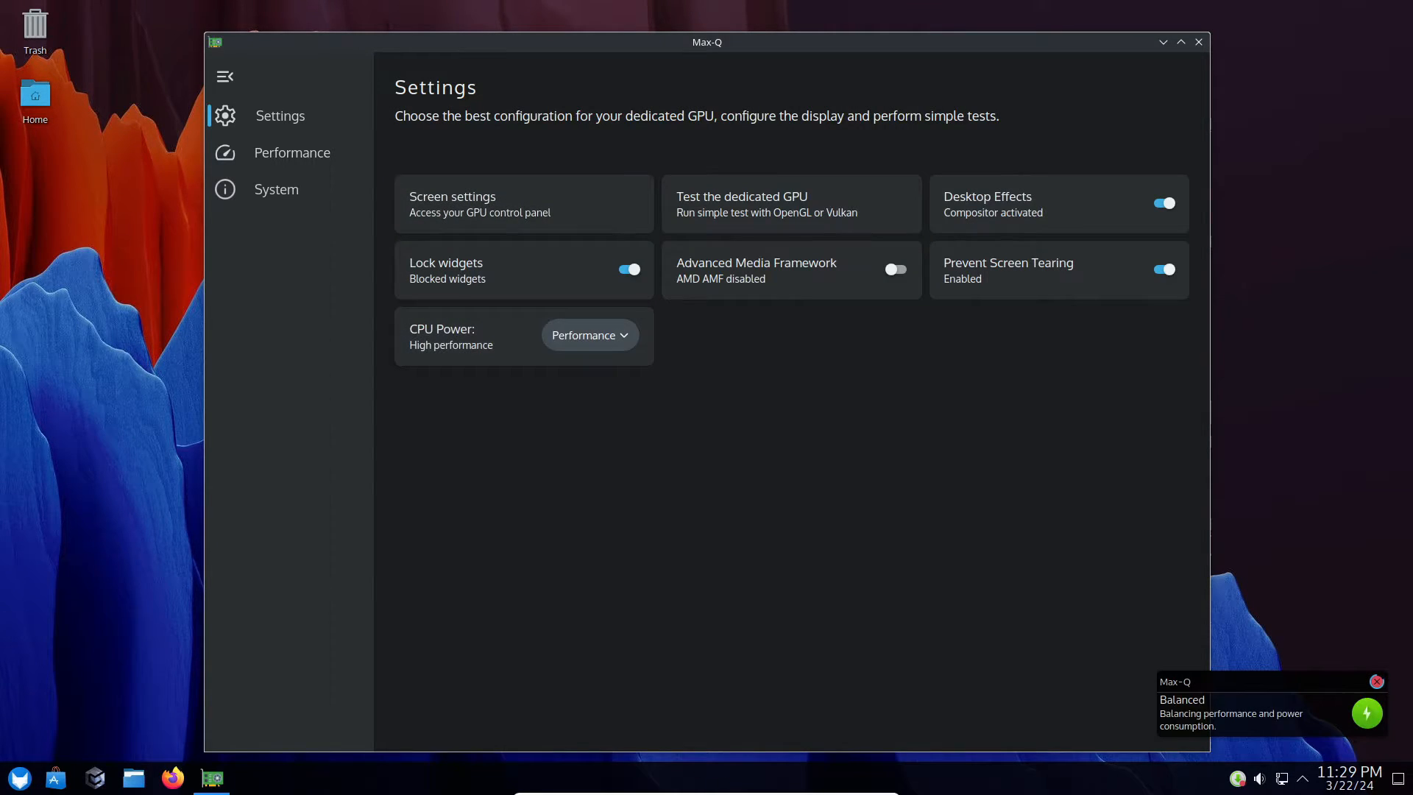
{"action": "left_click", "coordinate": [292, 152]}
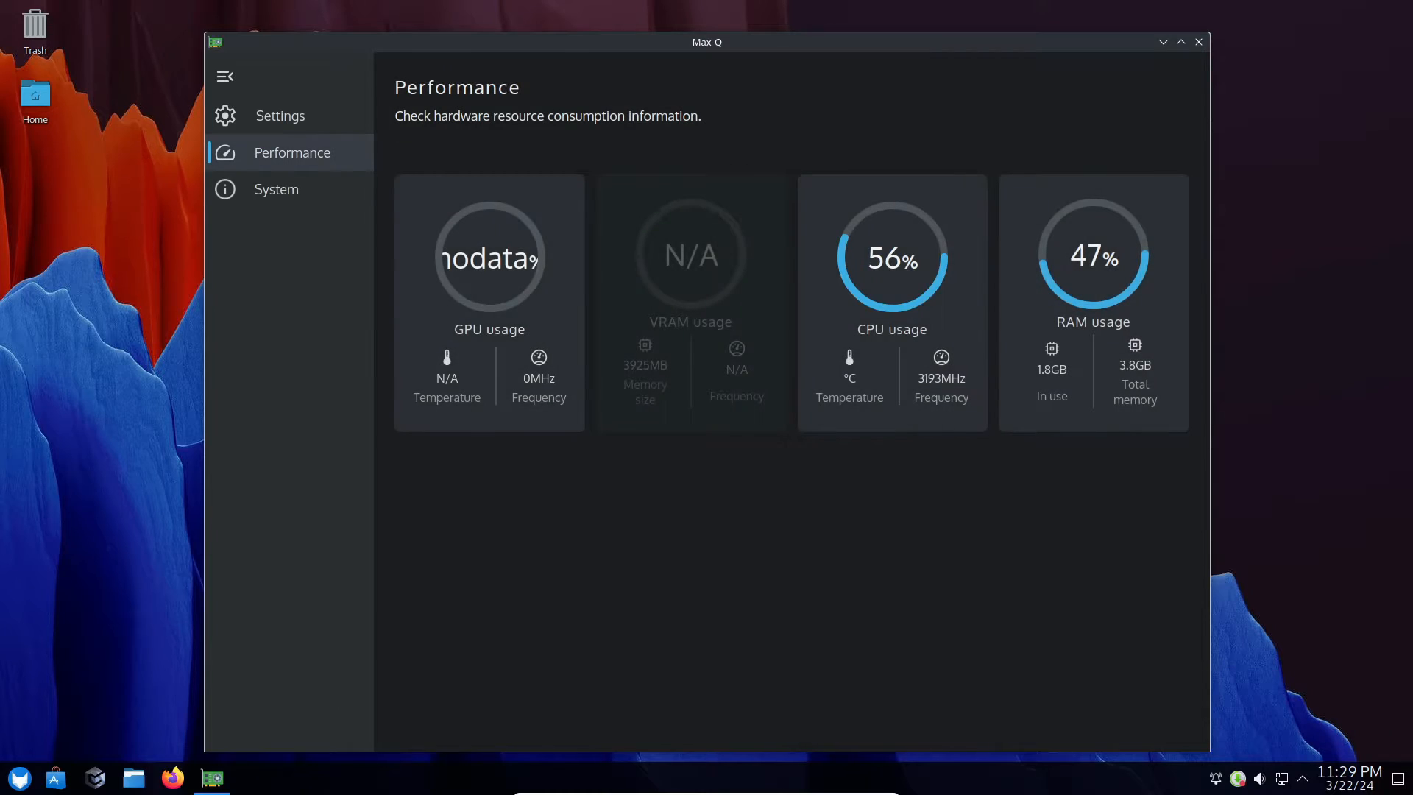
{"action": "left_click", "coordinate": [276, 189]}
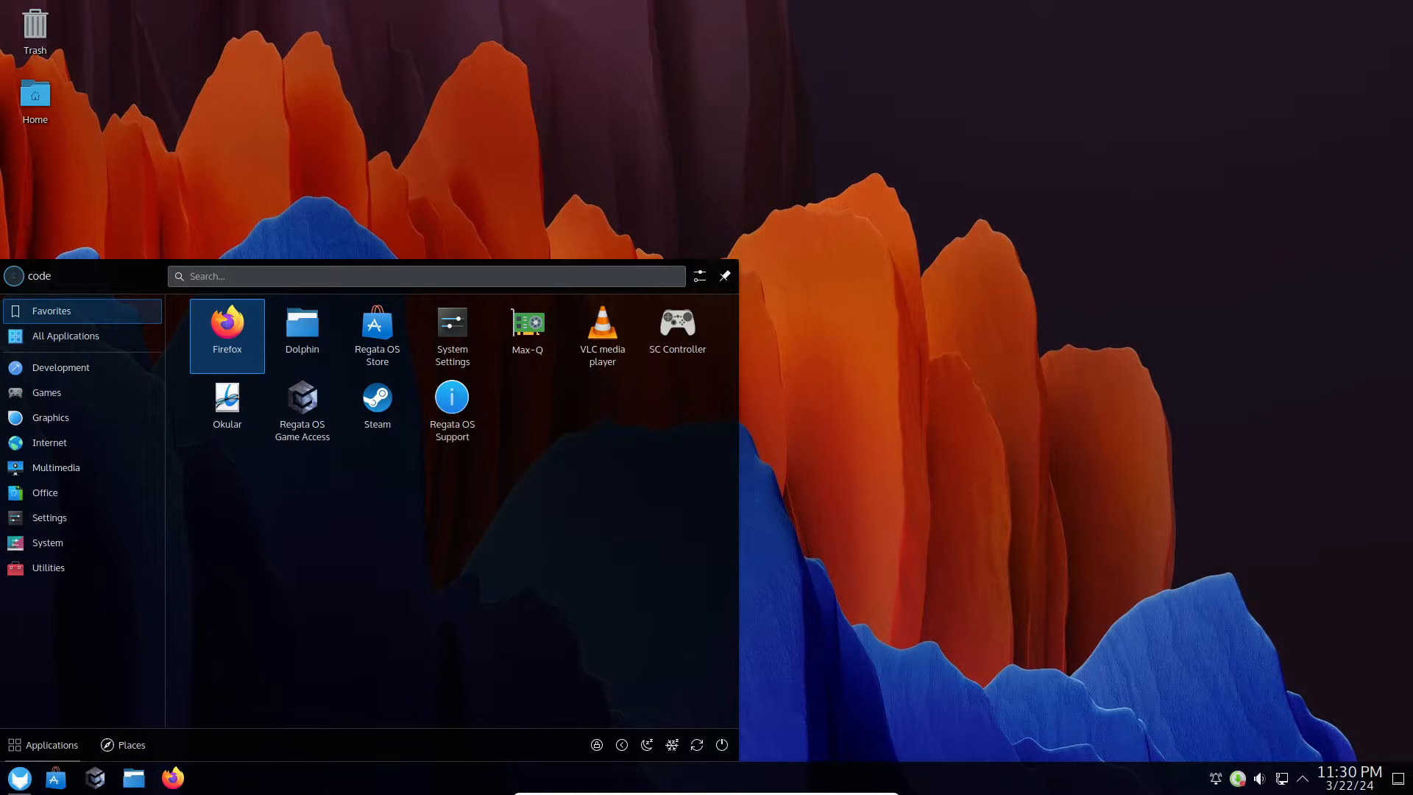
- Launch Regata OS Game Access from the launcher Favorites, opening the EA App catalogue
{"action": "left_click", "coordinate": [49, 518]}
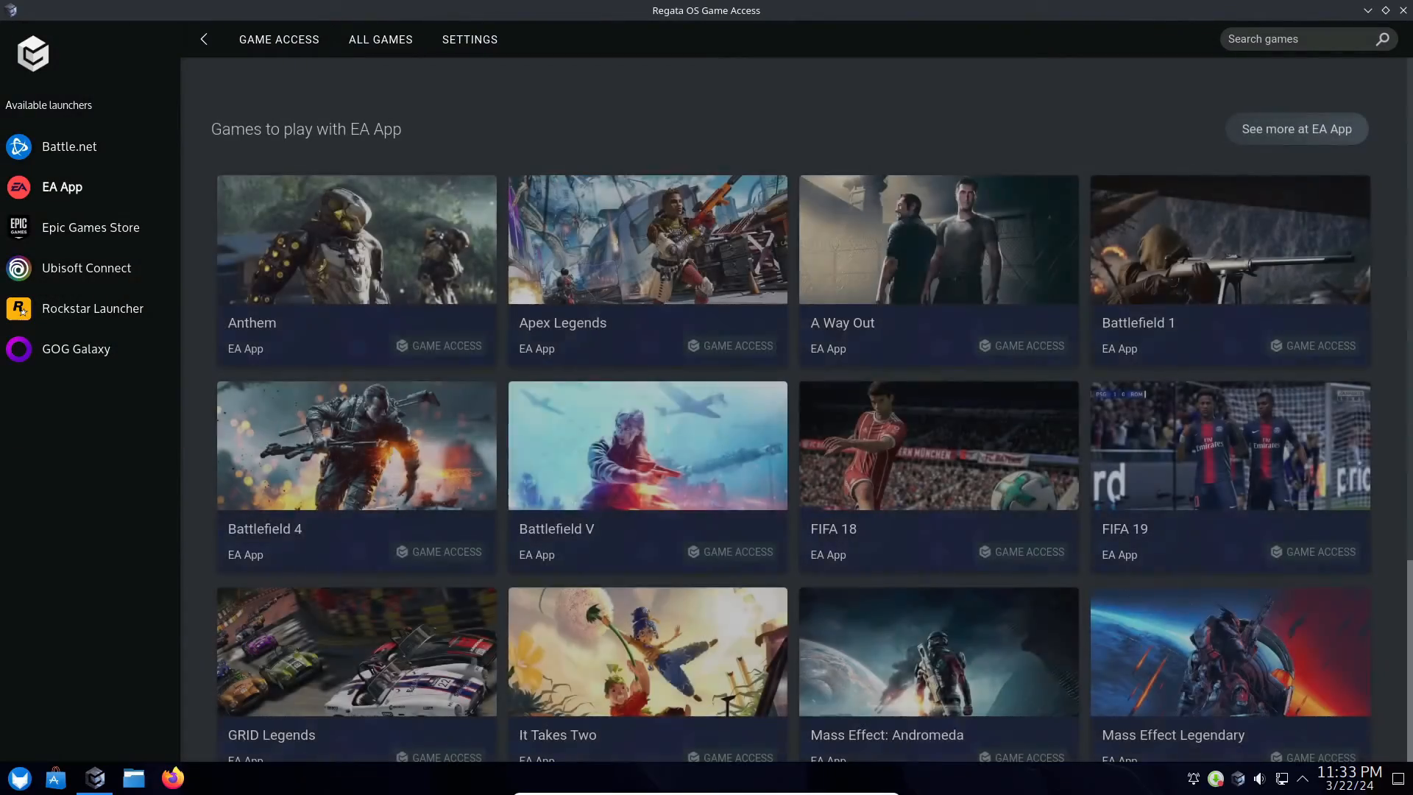
- View the GOG Galaxy games, then cycle the home featured carousel to The Sims 4
{"action": "left_click", "coordinate": [86, 268]}
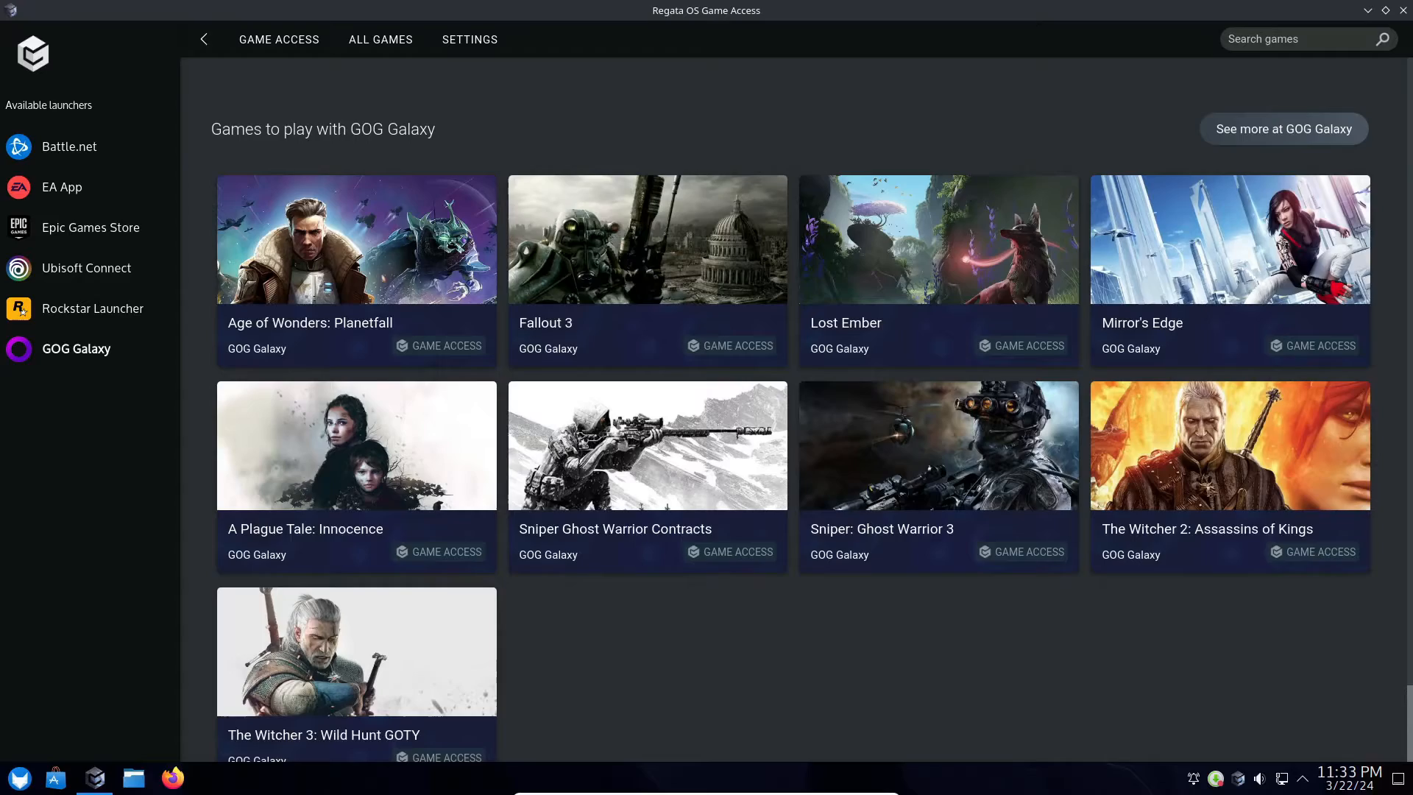
{"action": "left_click", "coordinate": [204, 39]}
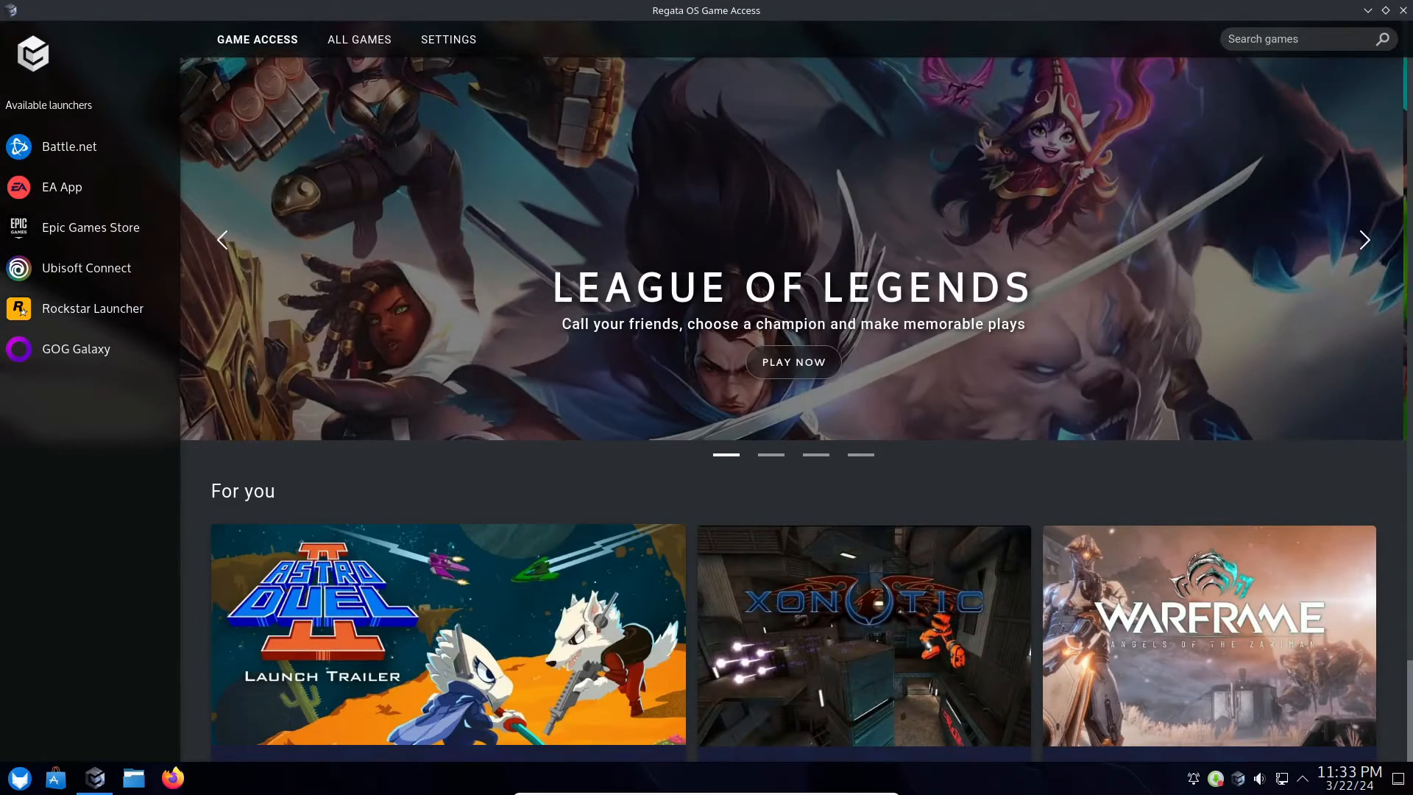
{"action": "left_click", "coordinate": [1365, 240]}
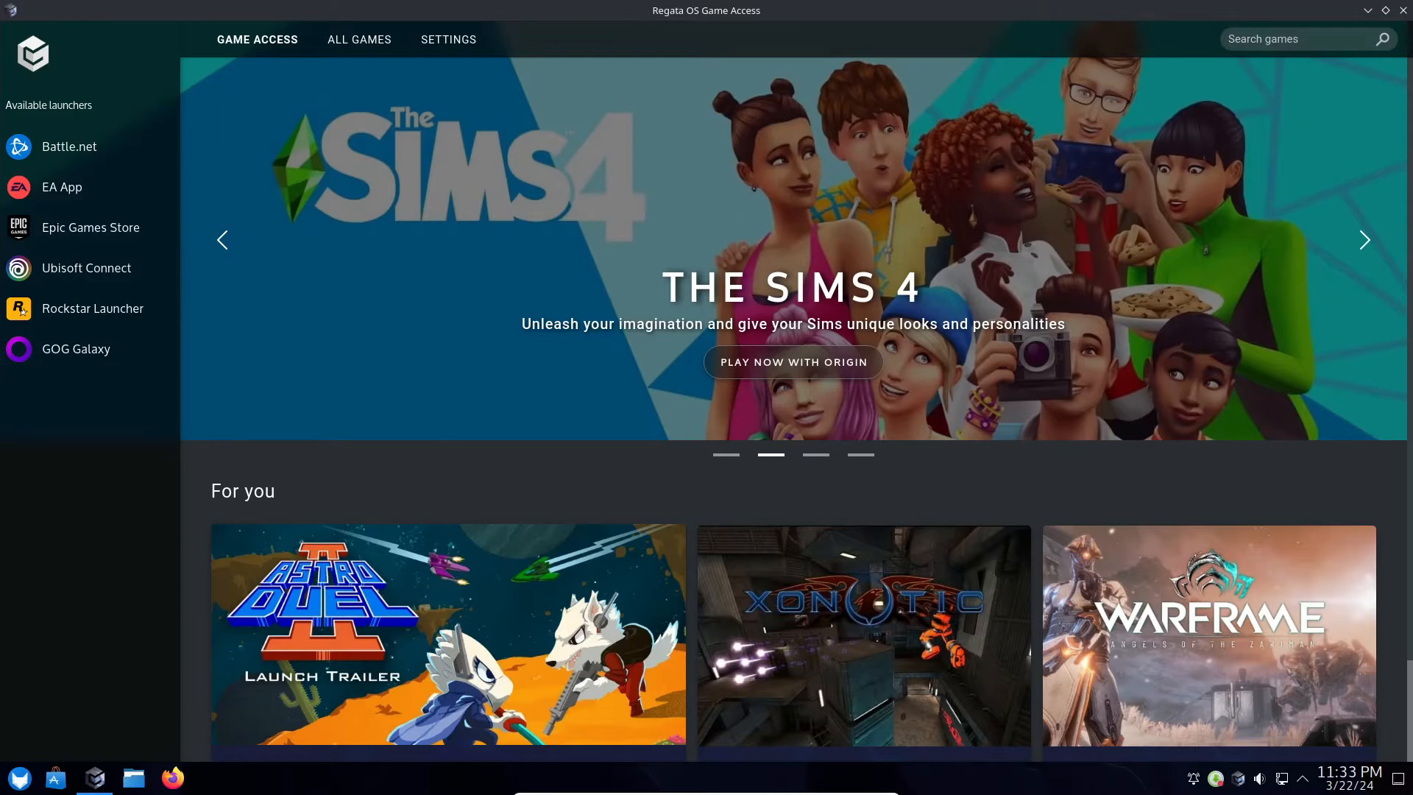
{"action": "left_click", "coordinate": [1365, 239]}
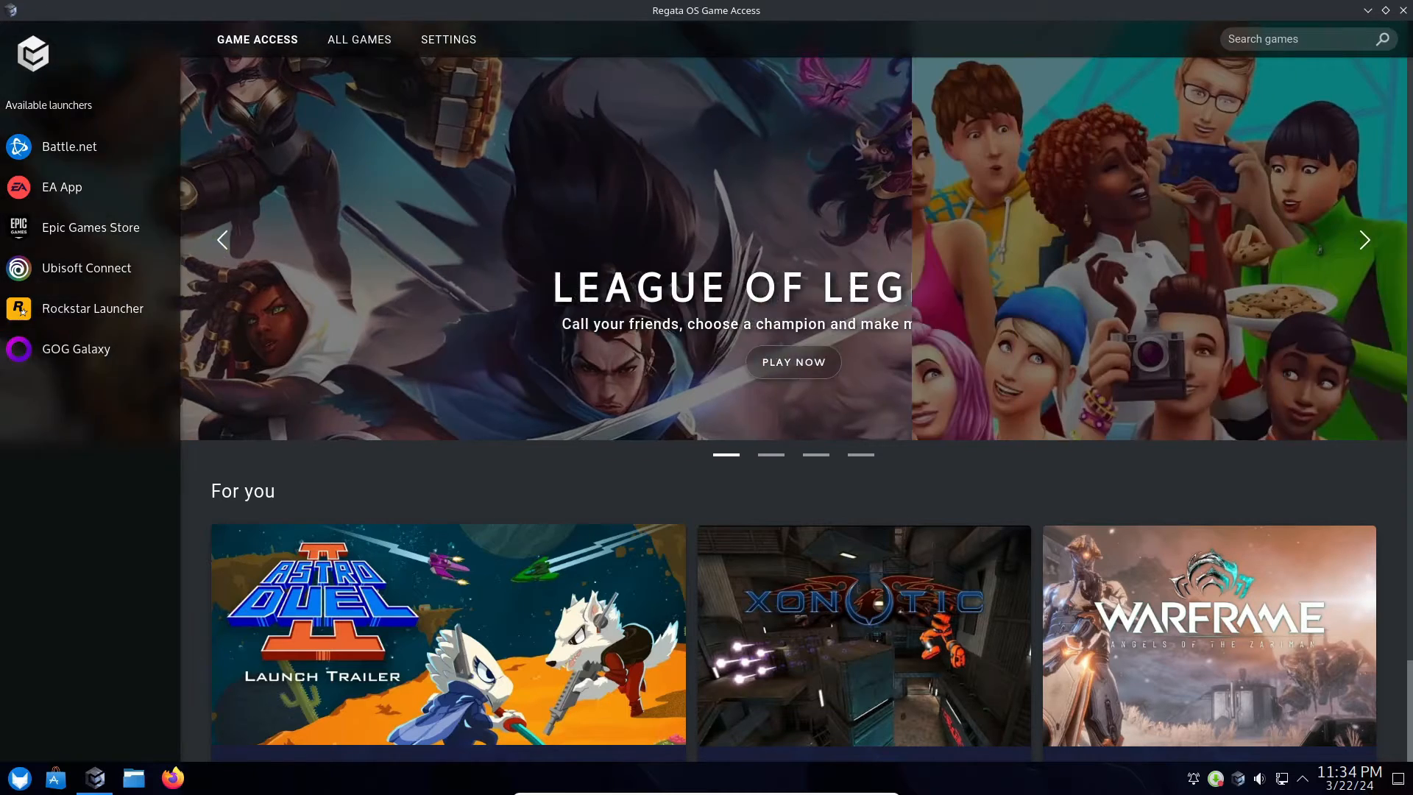
{"action": "left_click", "coordinate": [1364, 240]}
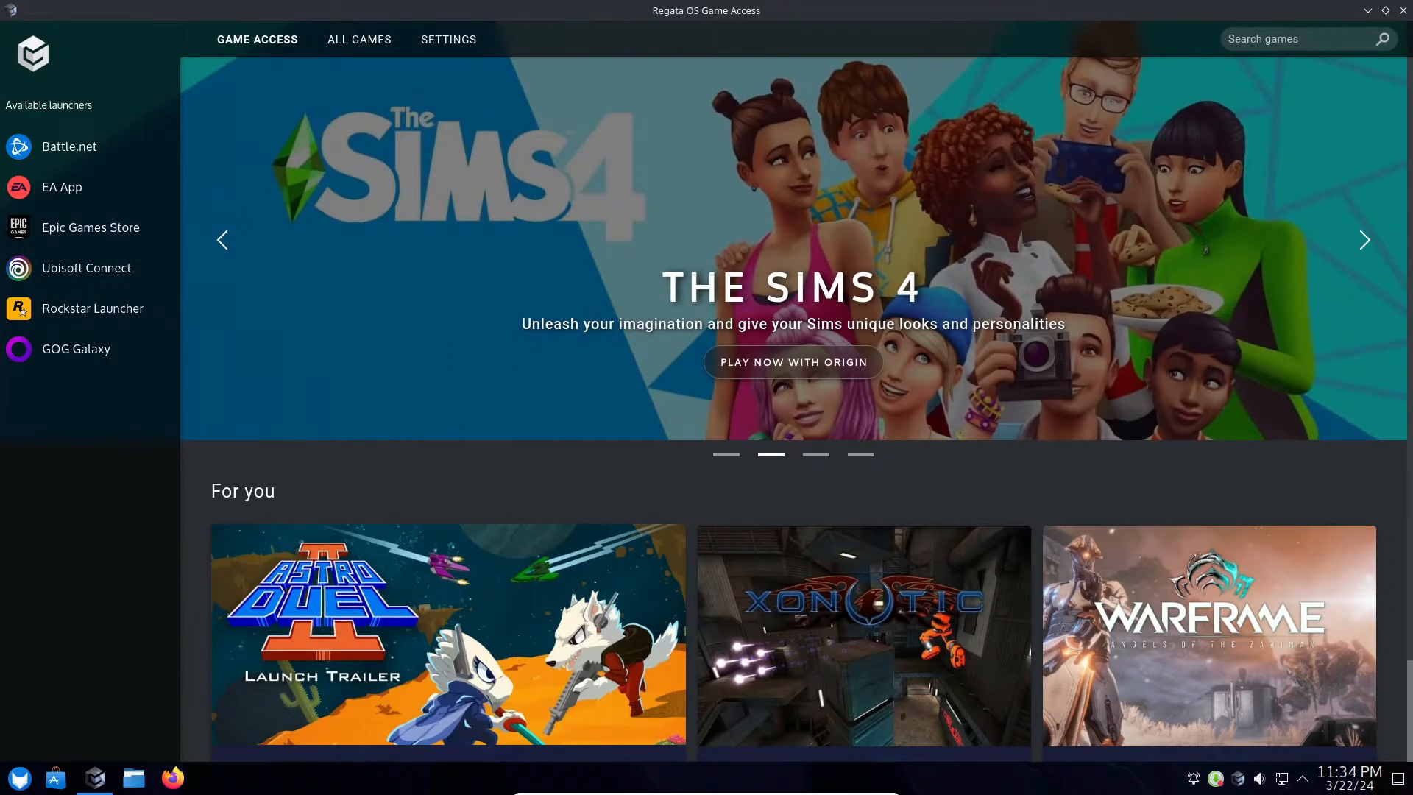
- Return to GOG Galaxy, open the All Games catalogue, and close Game Access
{"action": "left_click", "coordinate": [75, 349]}
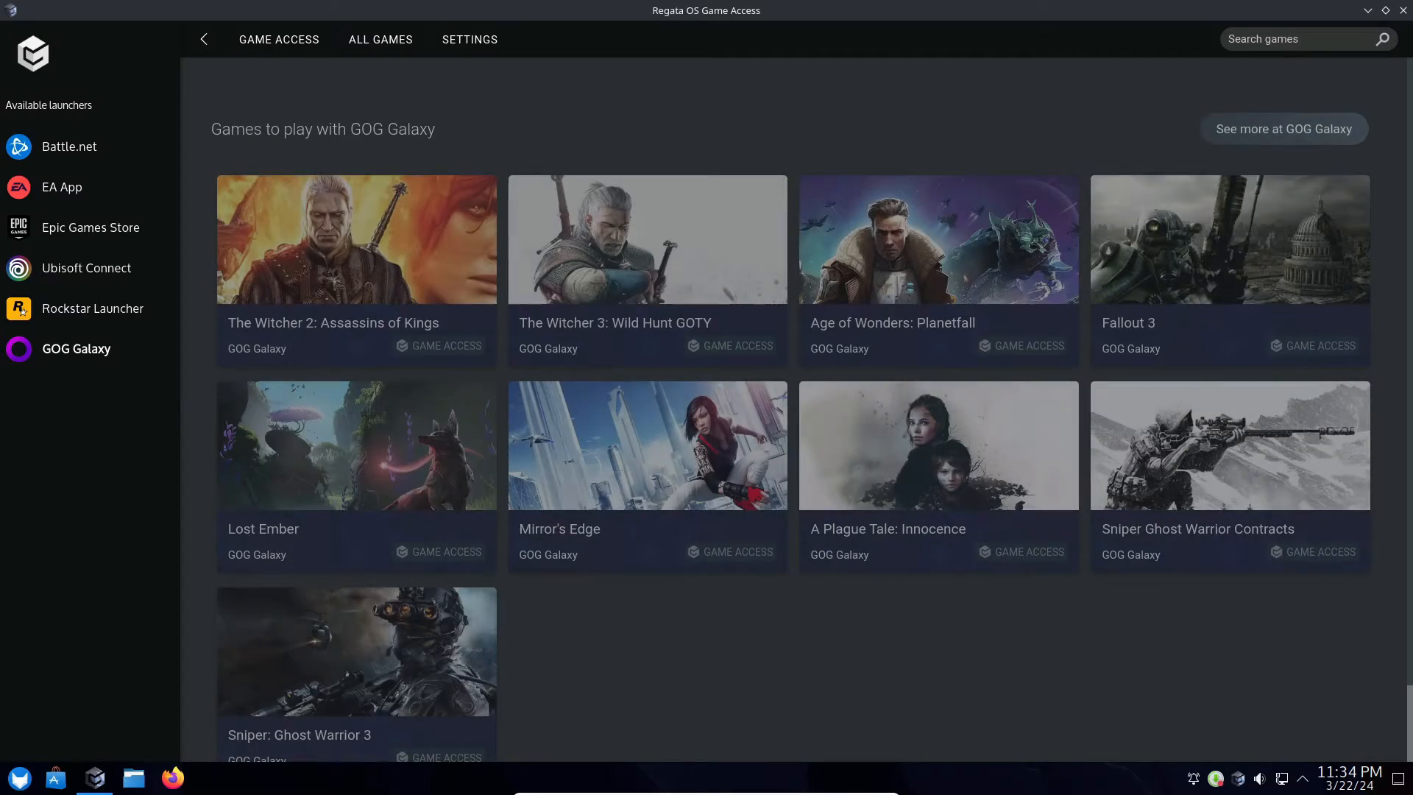
{"action": "left_click", "coordinate": [380, 39]}
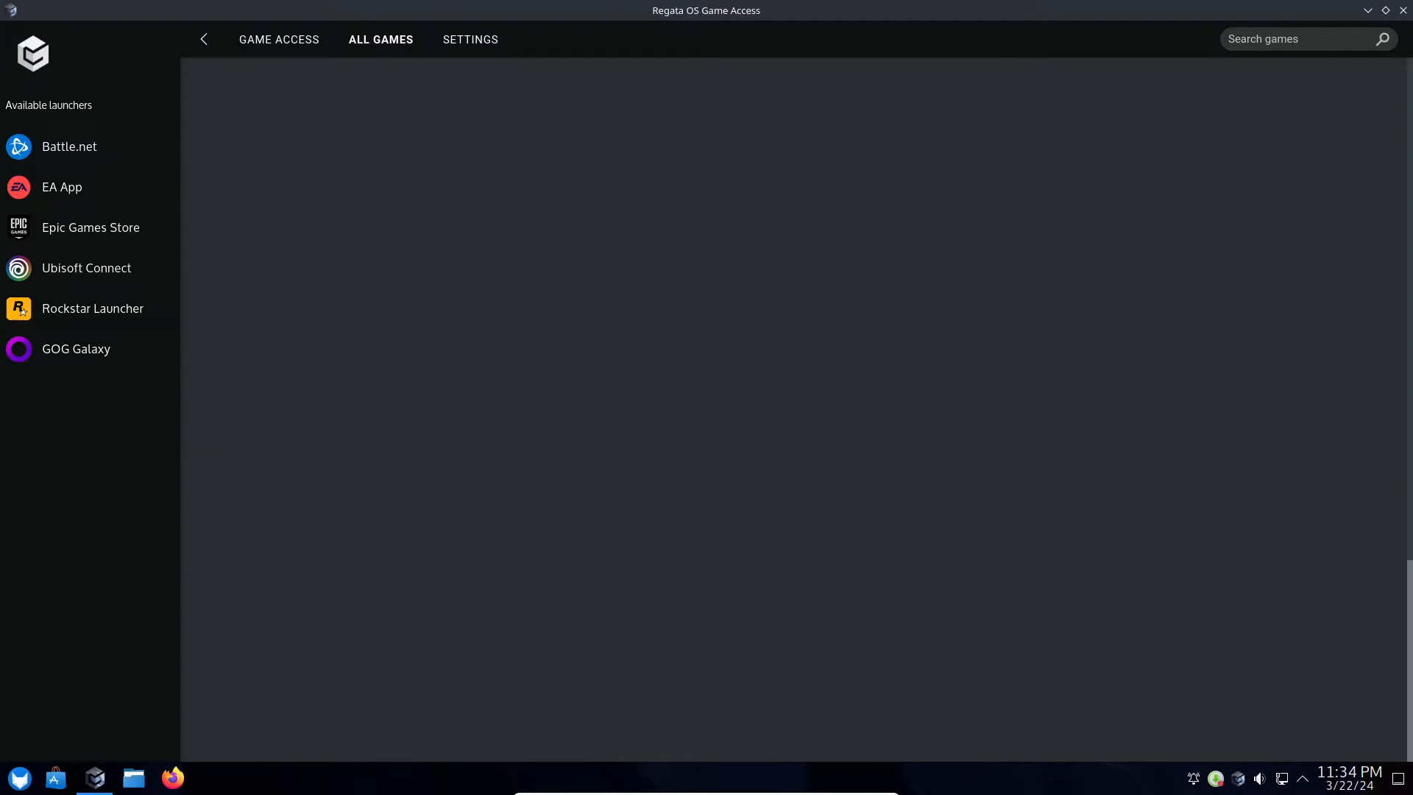
{"action": "left_click", "coordinate": [1403, 9]}
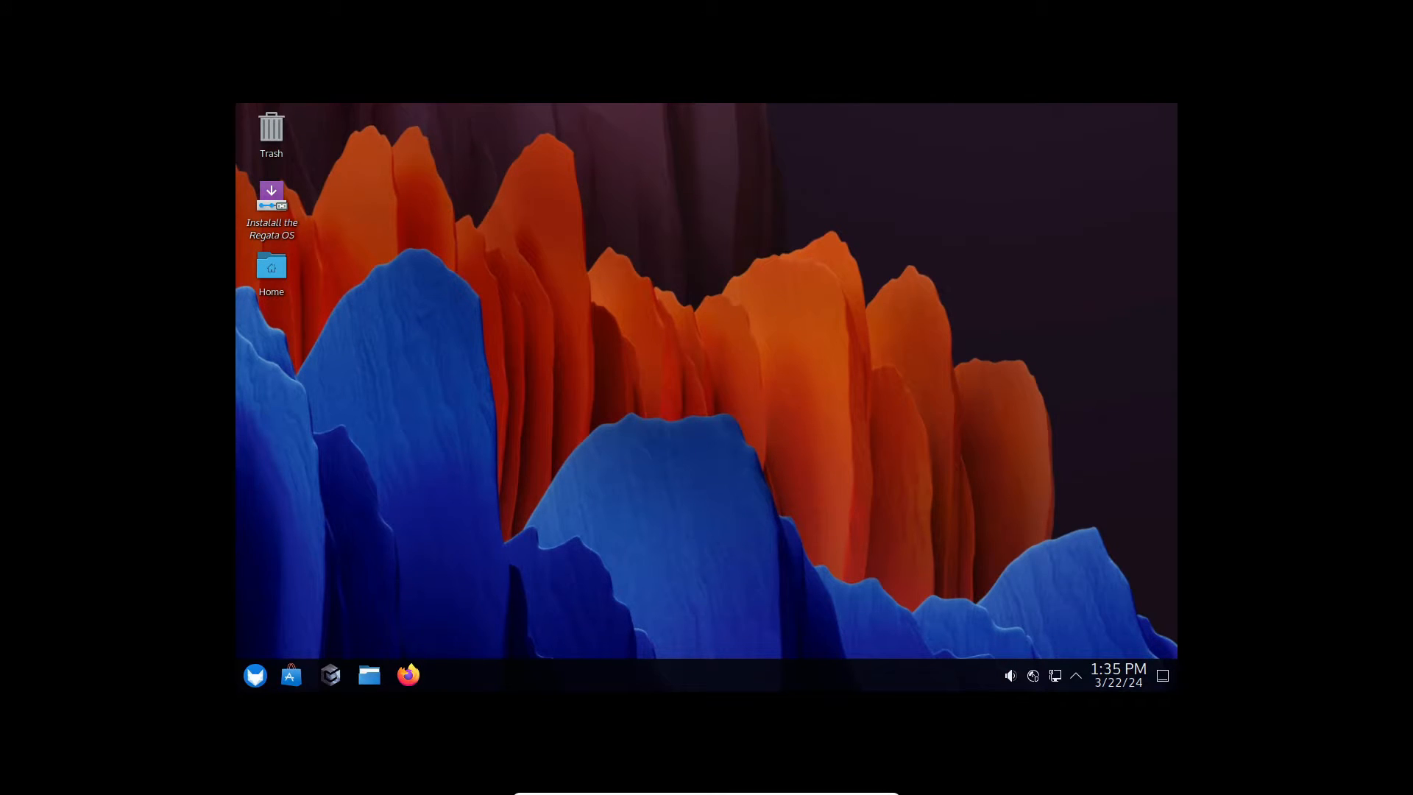
- Install Regata OS 24 in American English, erasing the whole 80 GB disk, and restart
{"action": "double_click", "coordinate": [272, 199]}
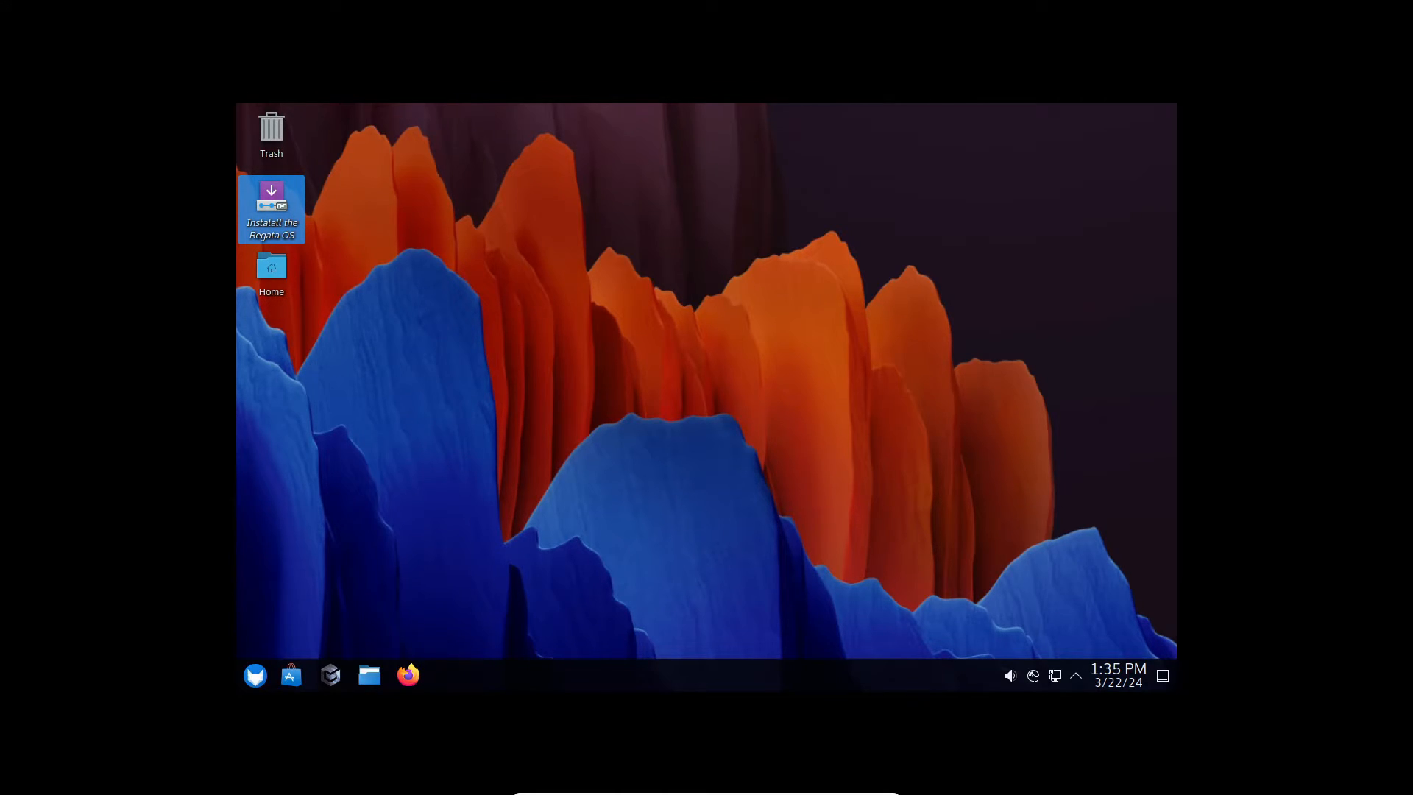
{"action": "double_click", "coordinate": [272, 198]}
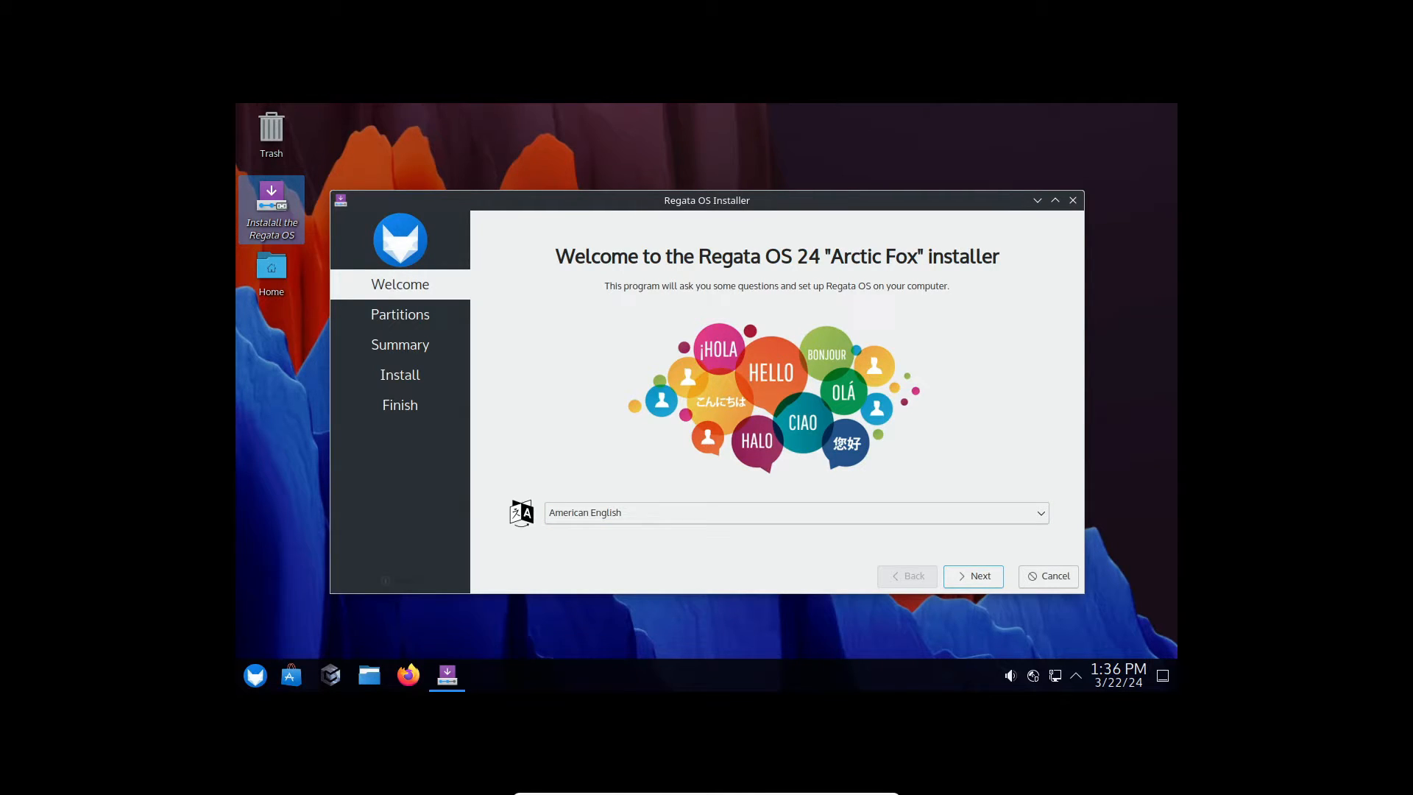
{"action": "left_click", "coordinate": [974, 576]}
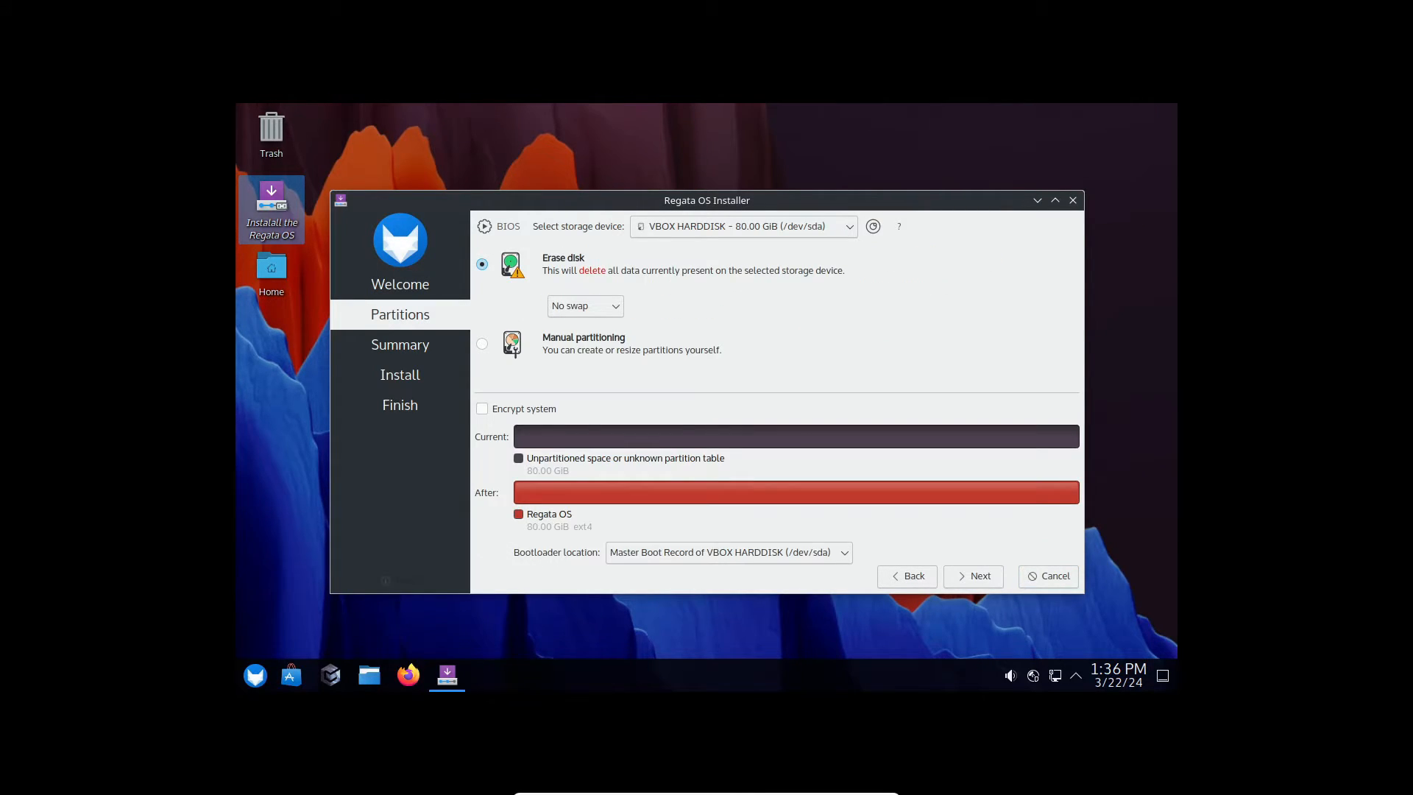
{"action": "left_click", "coordinate": [973, 576]}
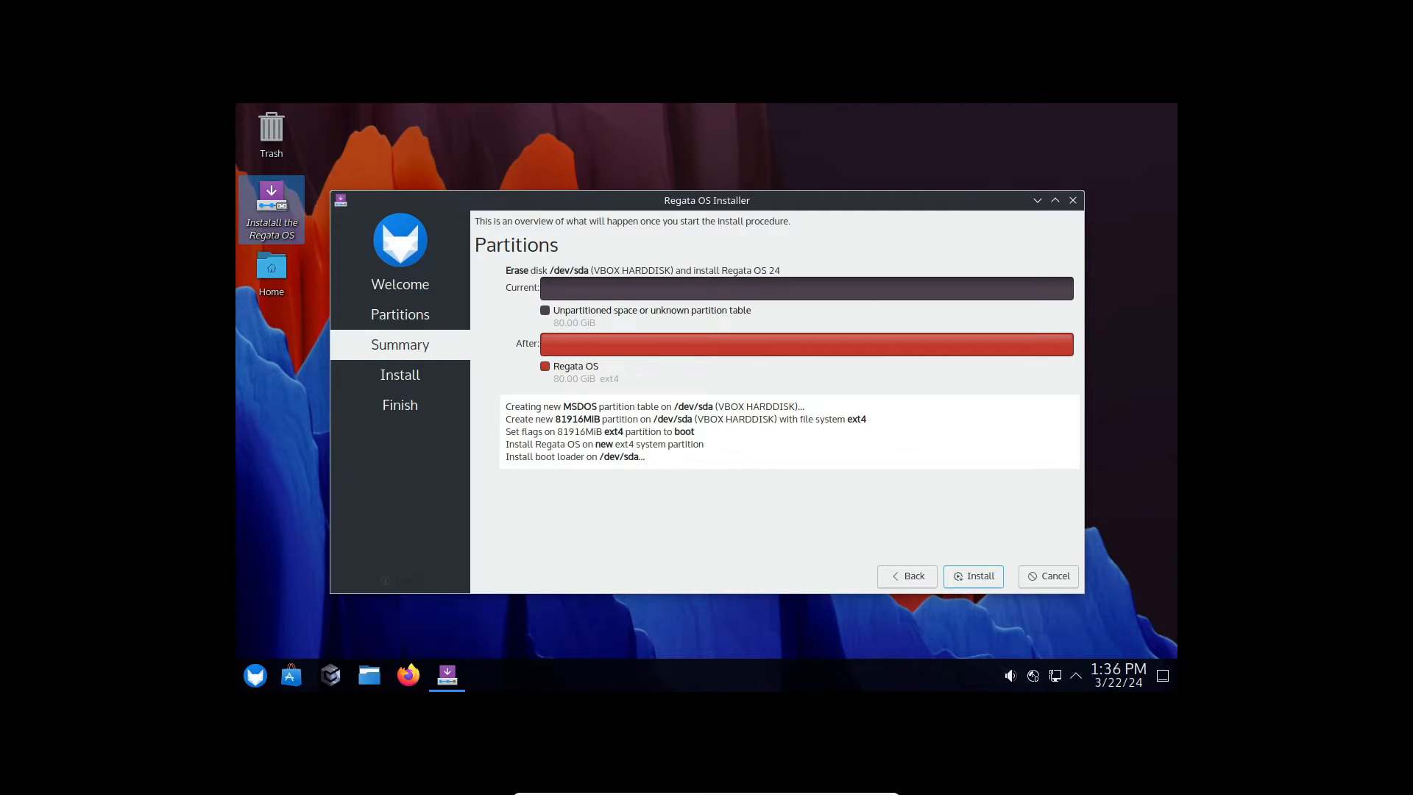
{"action": "left_click", "coordinate": [974, 575]}
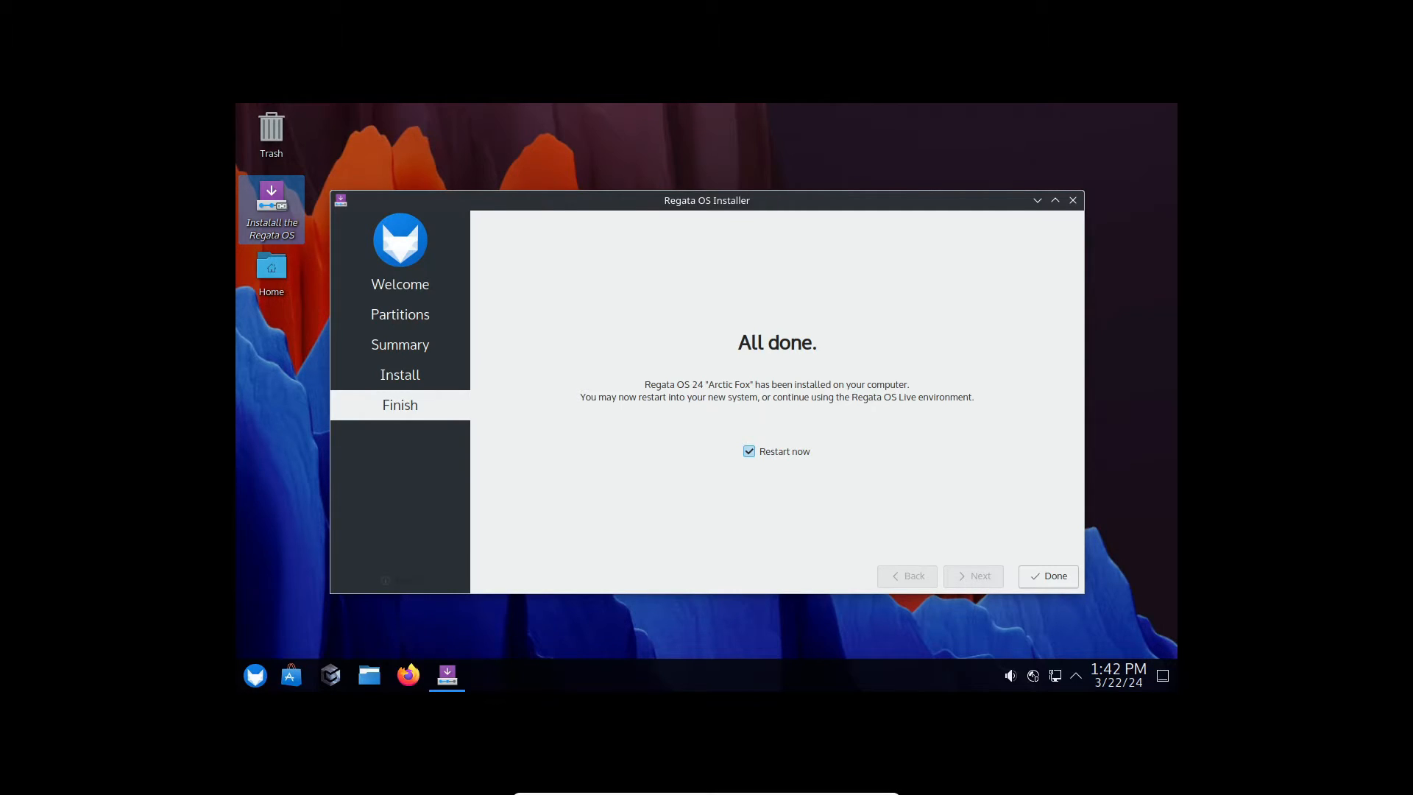
{"action": "left_click", "coordinate": [1055, 575]}
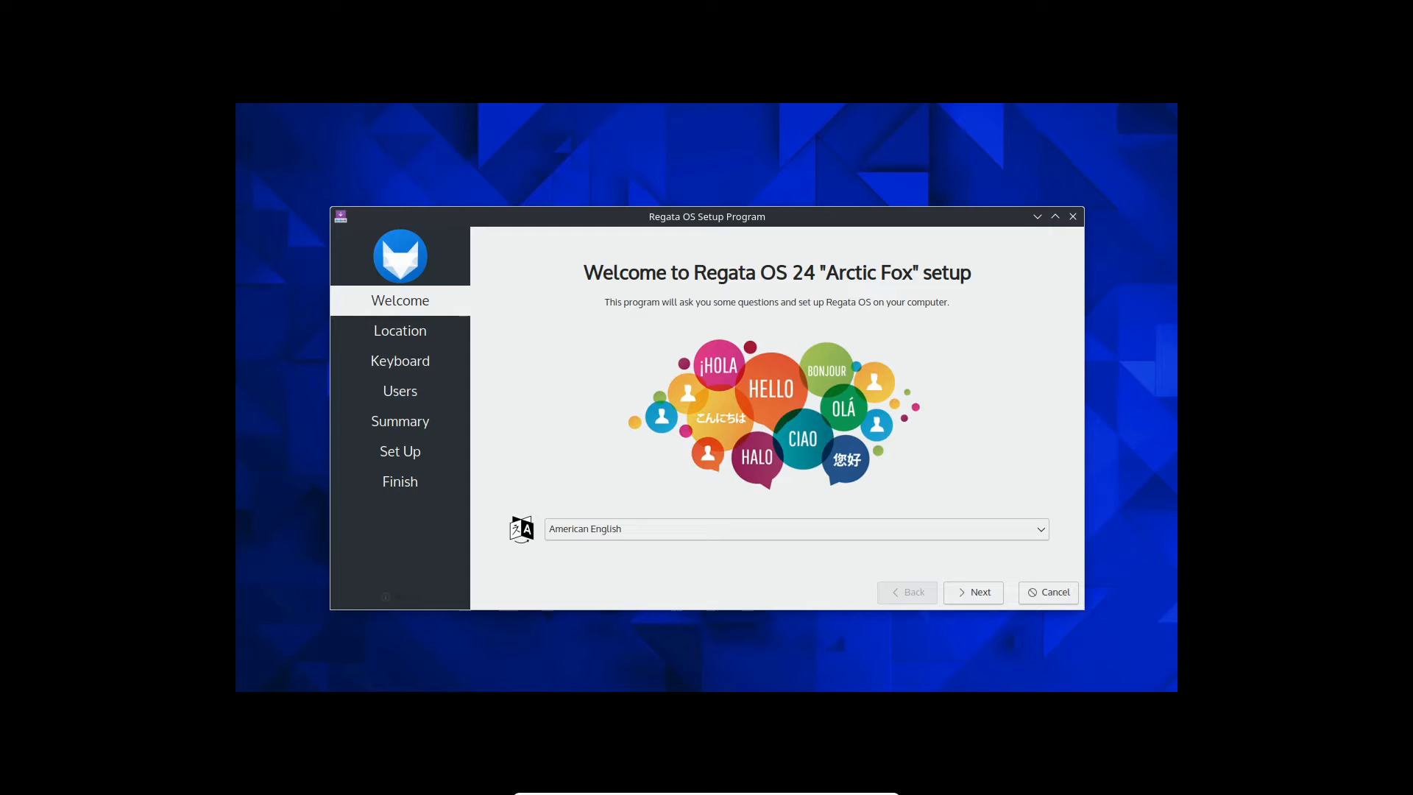
- Accept American English and US keyboard, enter the user account details, apply setup, and finish
{"action": "left_click", "coordinate": [972, 592]}
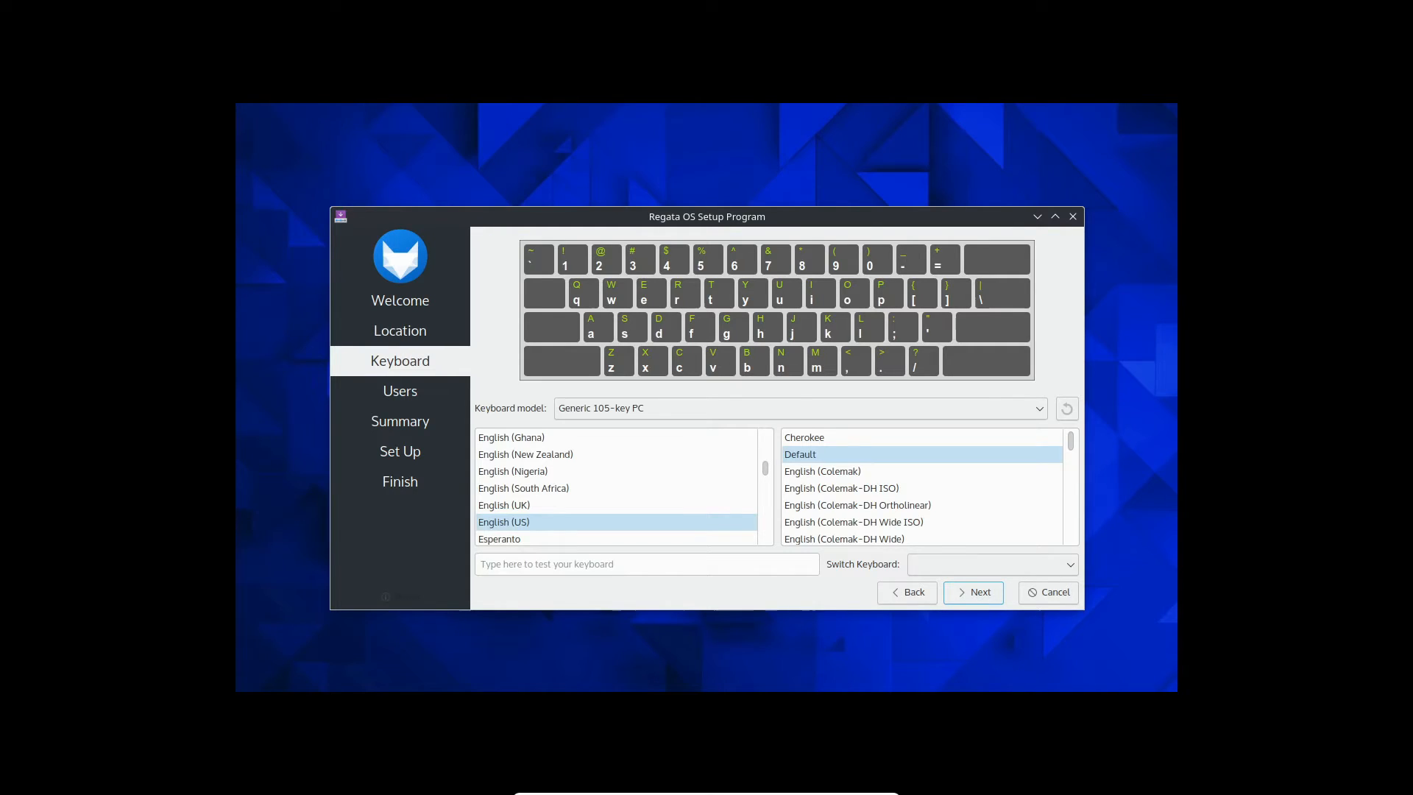
{"action": "left_click", "coordinate": [973, 592]}
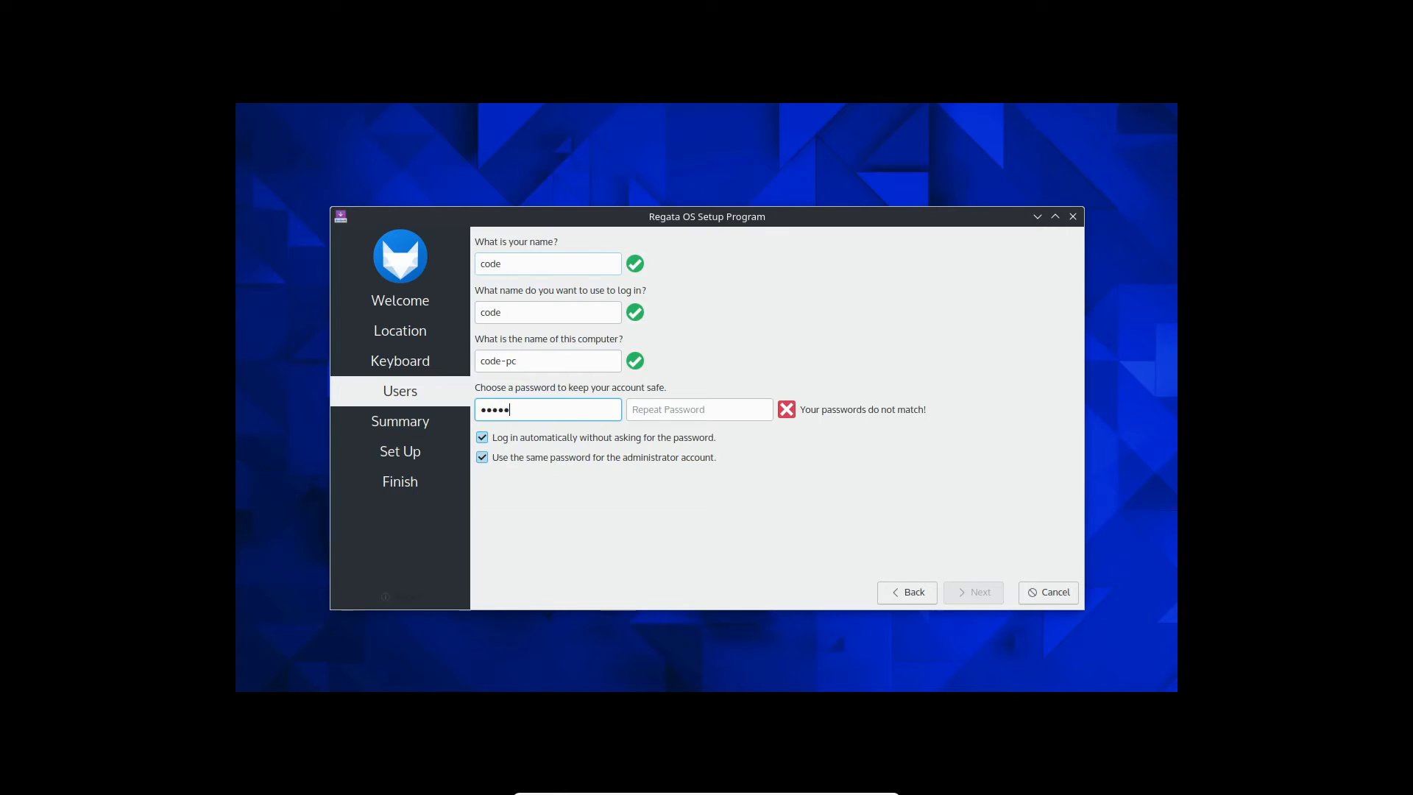
{"action": "type", "text": "•••••"}
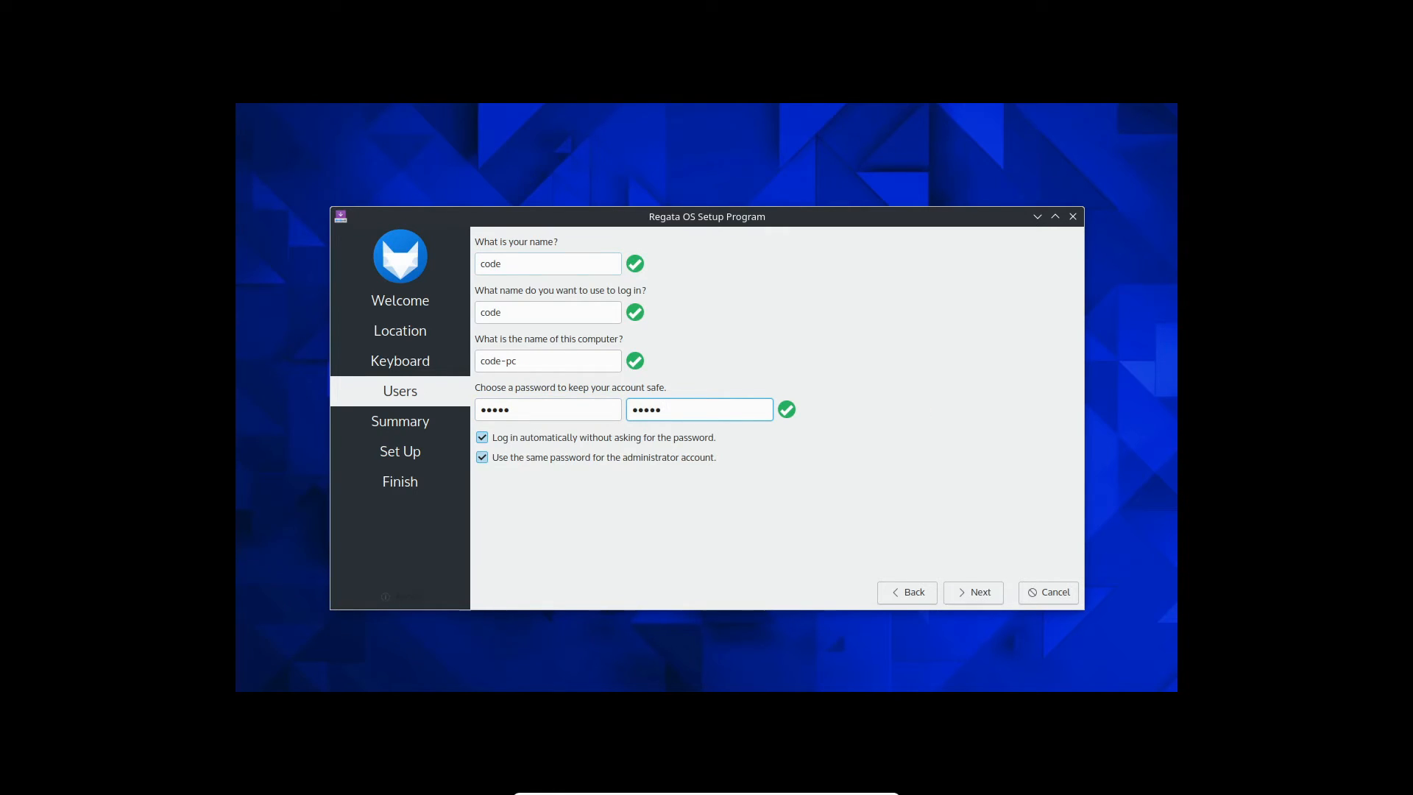
{"action": "left_click", "coordinate": [973, 592]}
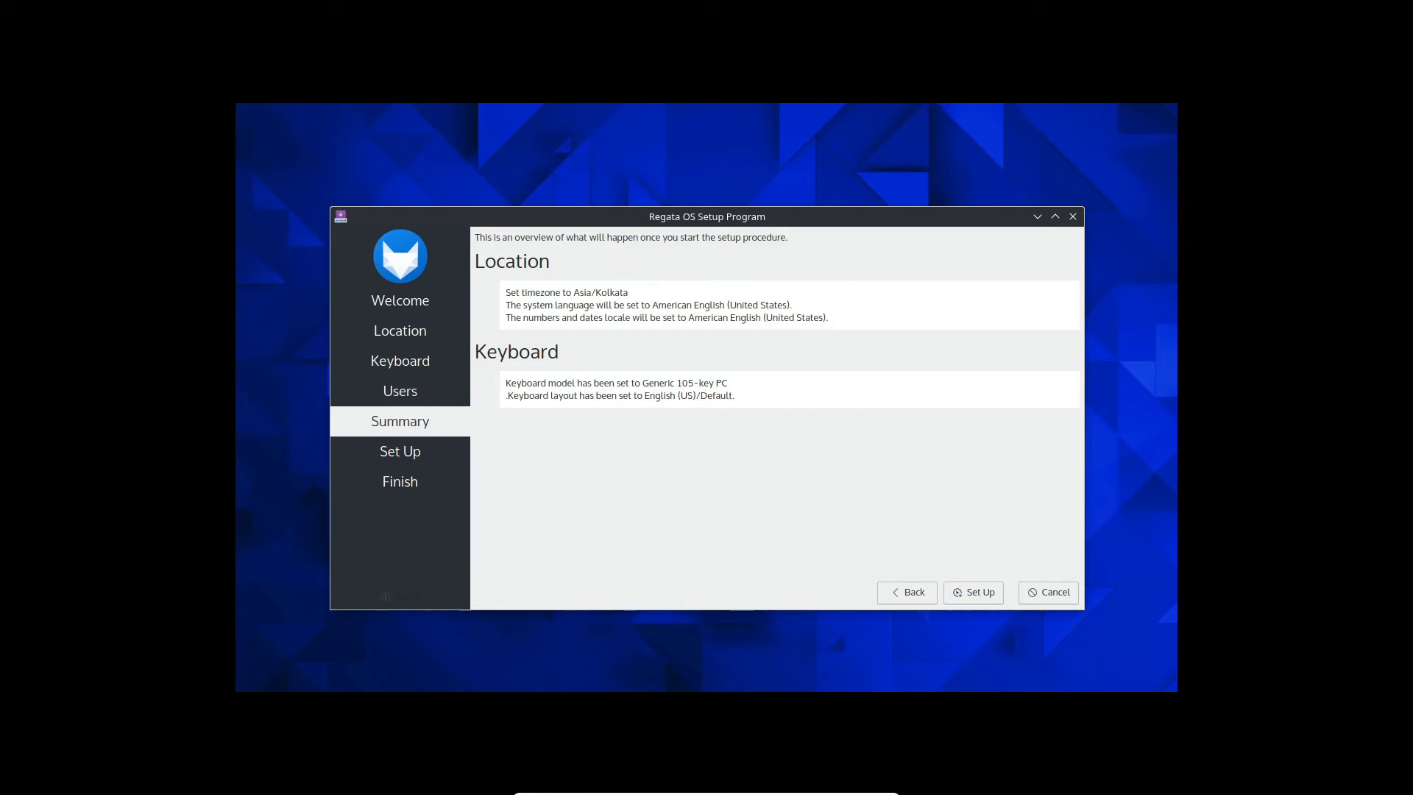
{"action": "left_click", "coordinate": [974, 593]}
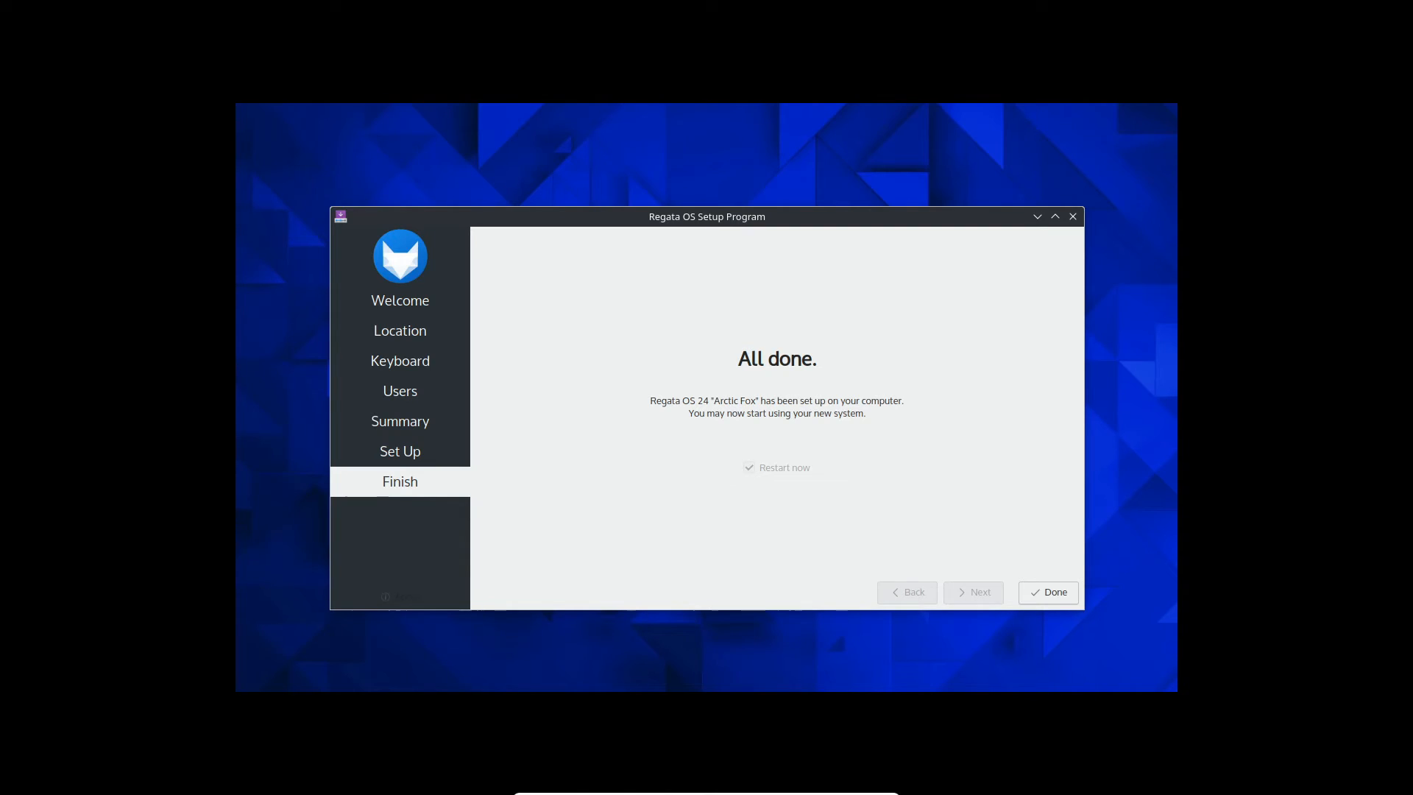
{"action": "left_click", "coordinate": [1048, 593]}
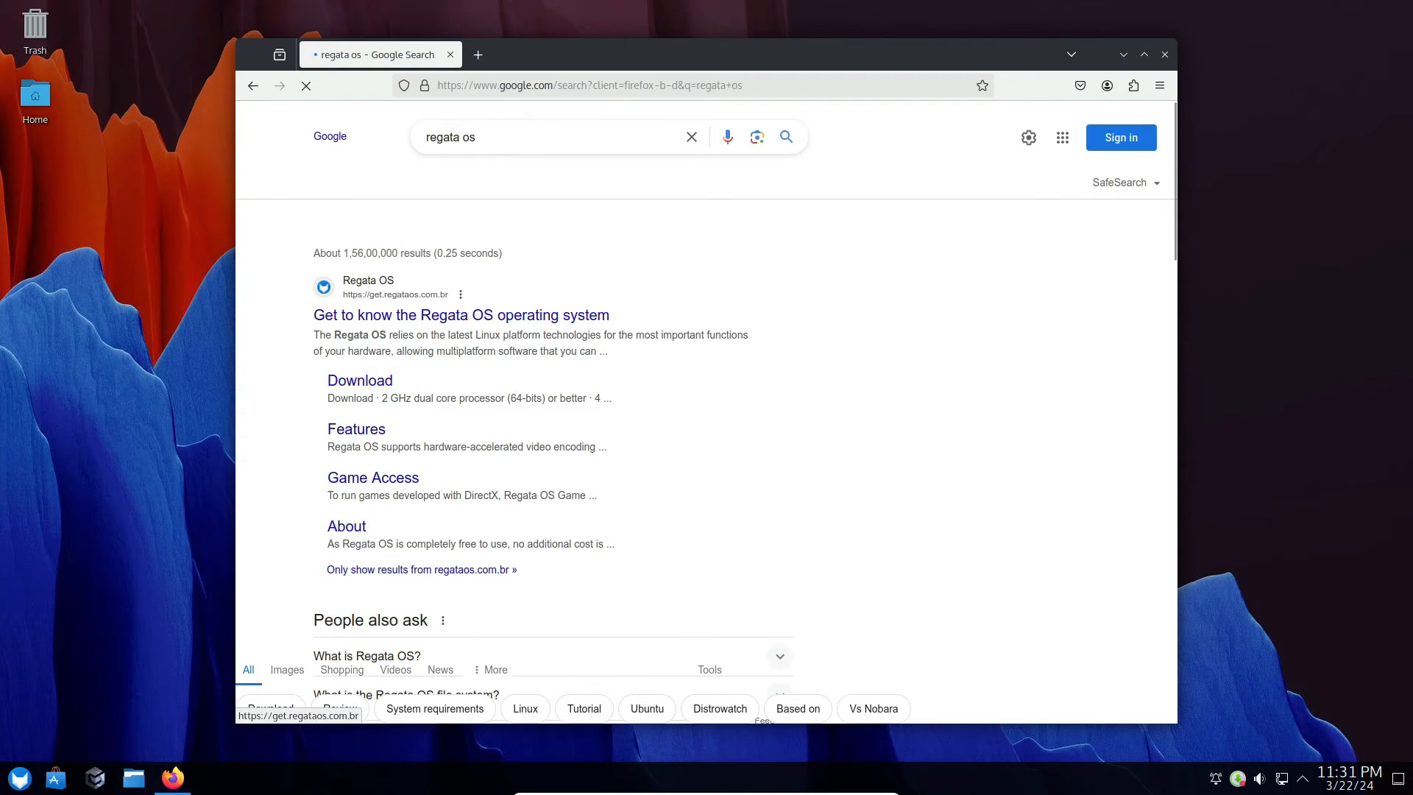
- Open the official Regata OS site and start the standard ISO download from SourceForge
{"action": "left_click", "coordinate": [359, 380]}
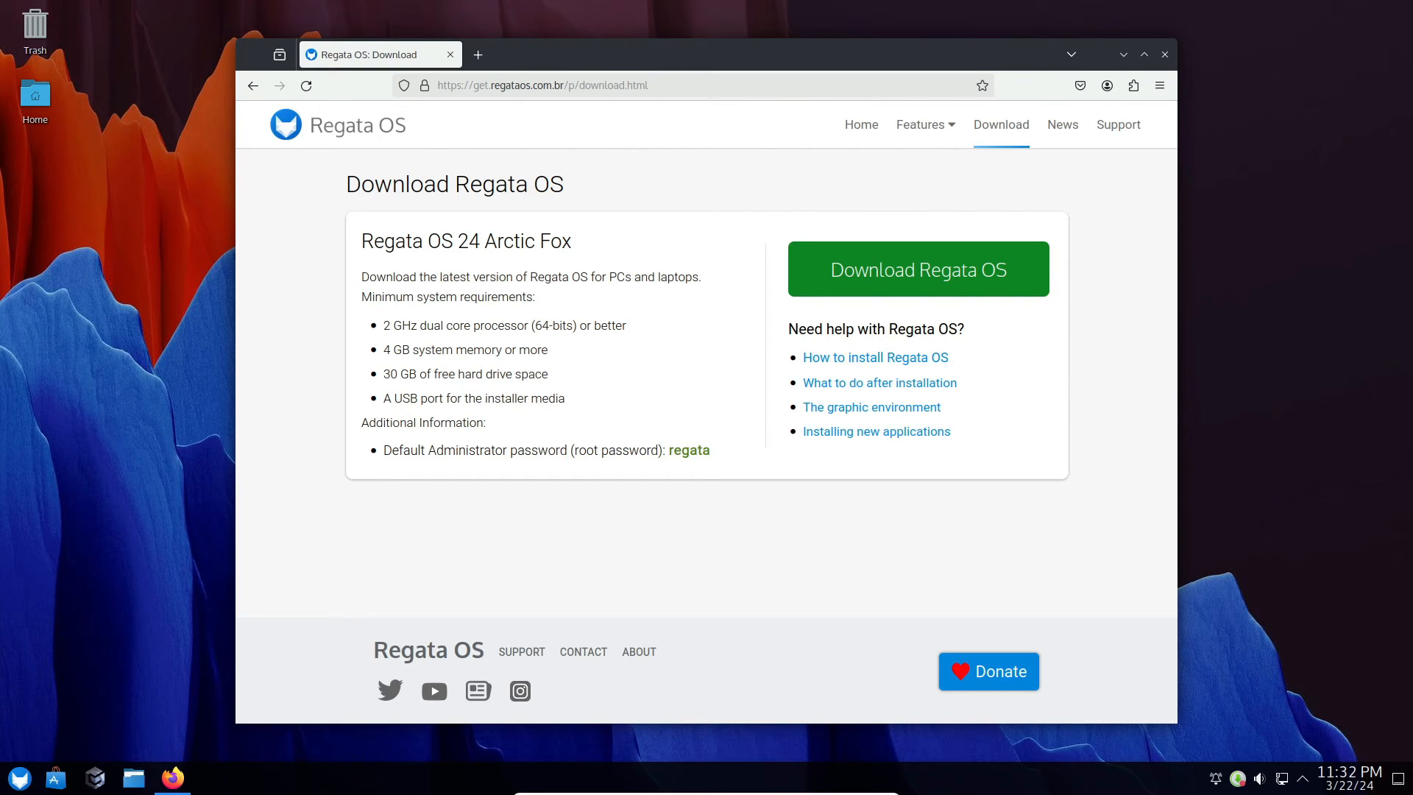
{"action": "left_click", "coordinate": [918, 268]}
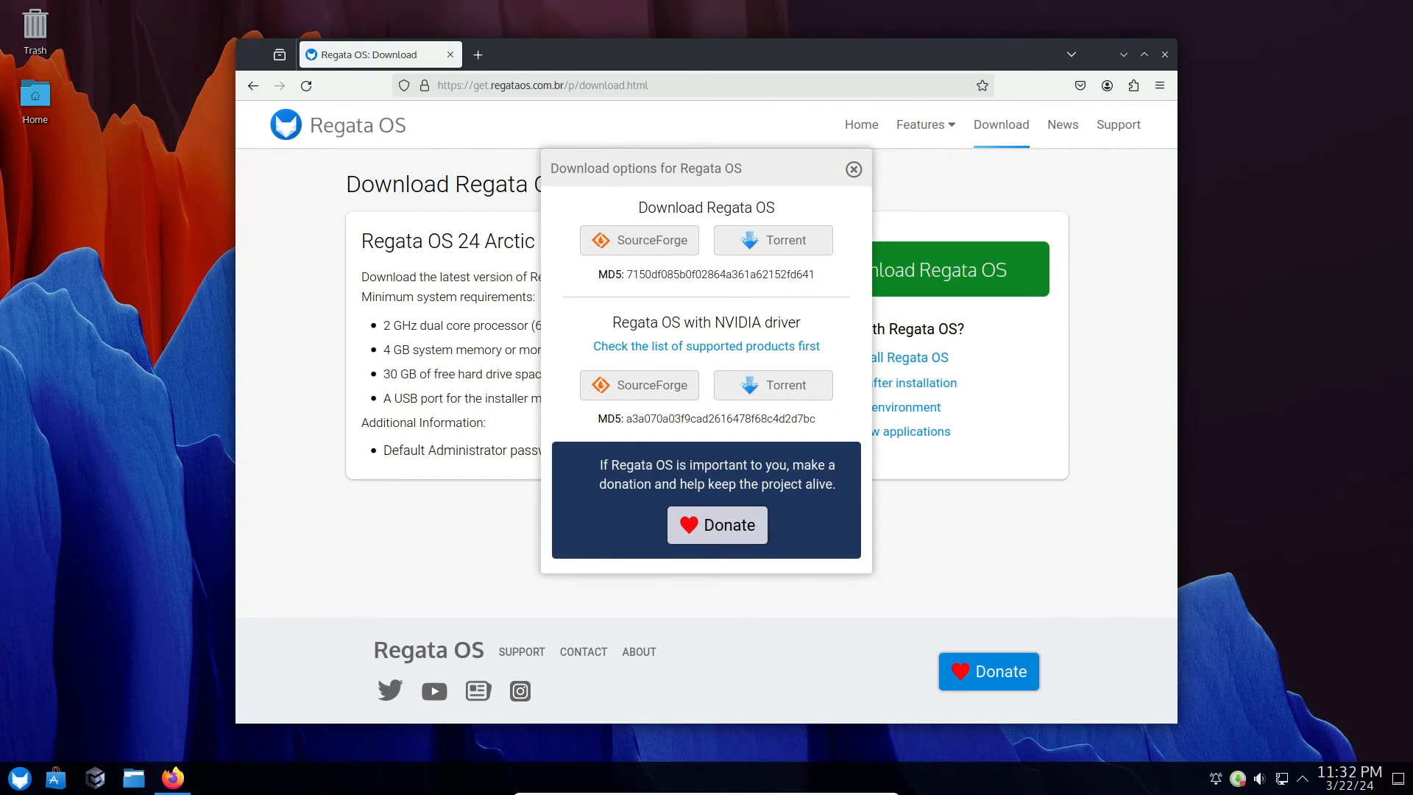
{"action": "left_click", "coordinate": [639, 240]}
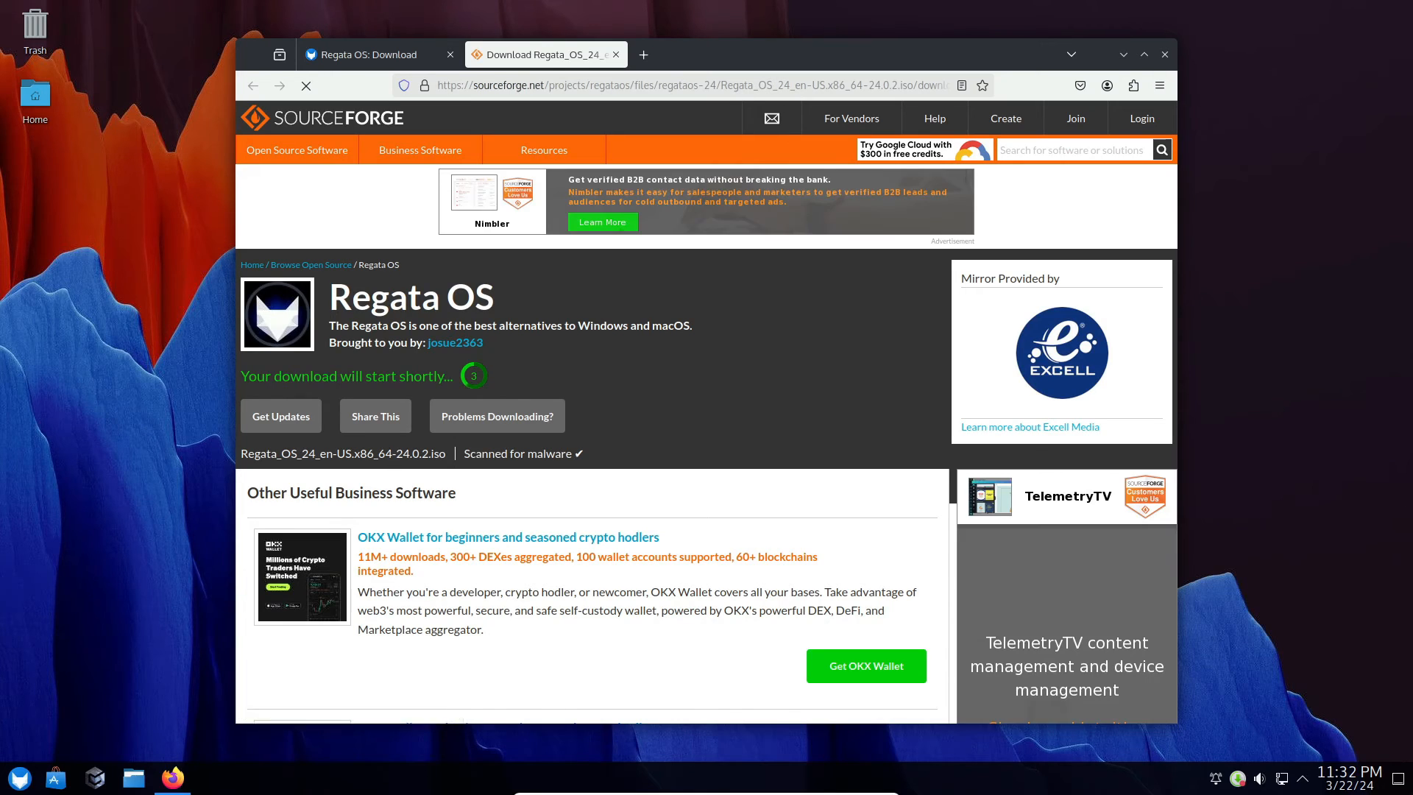